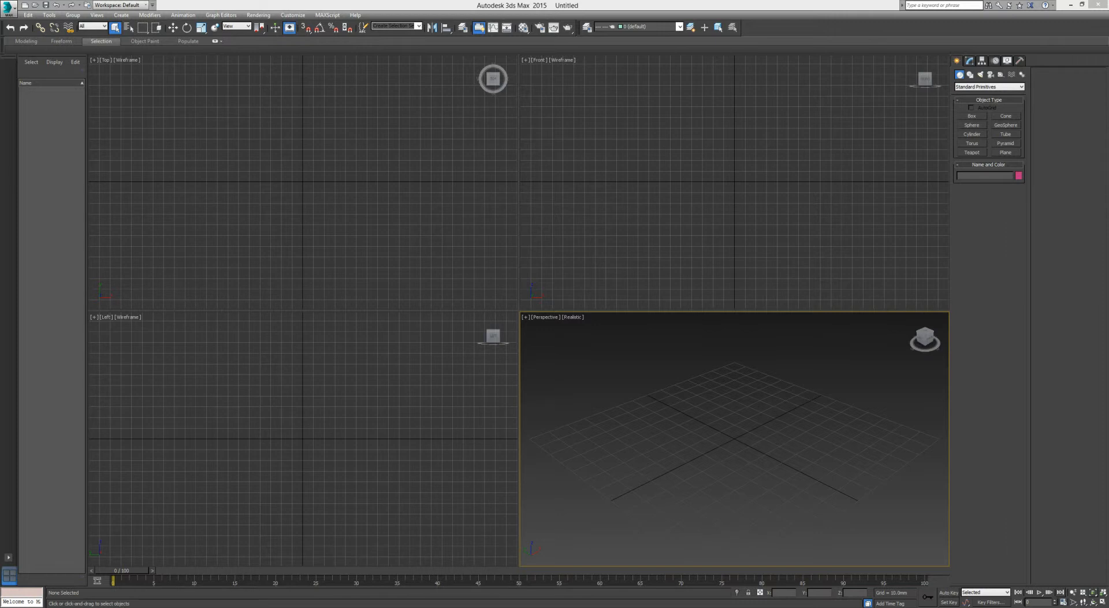
pyautogui.moveTo(860, 311)
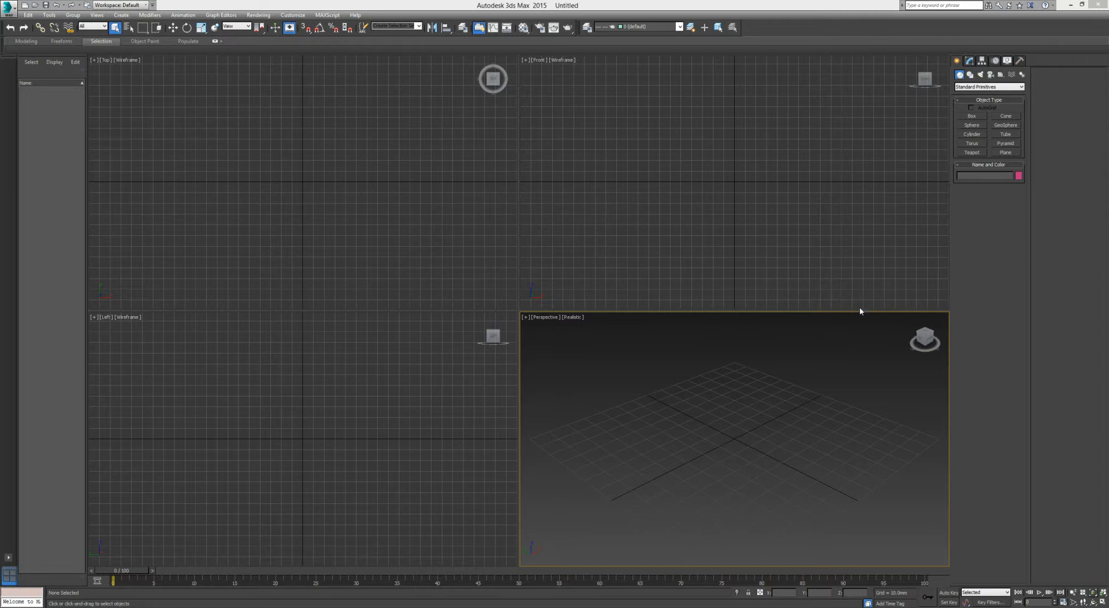
# - Create a thin upright box panel and a sphere from Standard Primitives
pyautogui.click(971, 116)
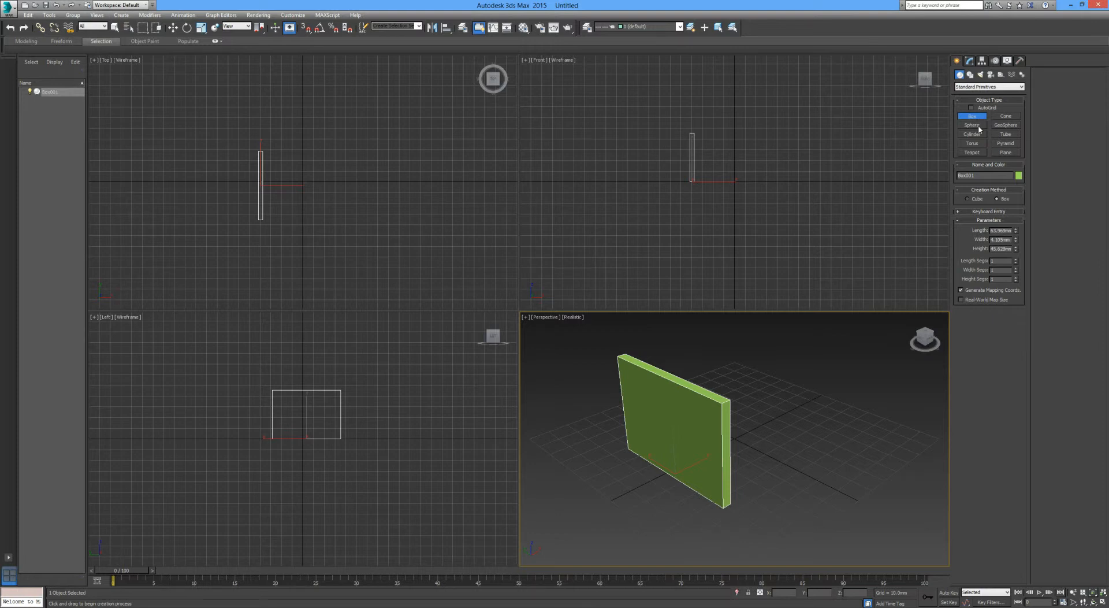
pyautogui.click(971, 126)
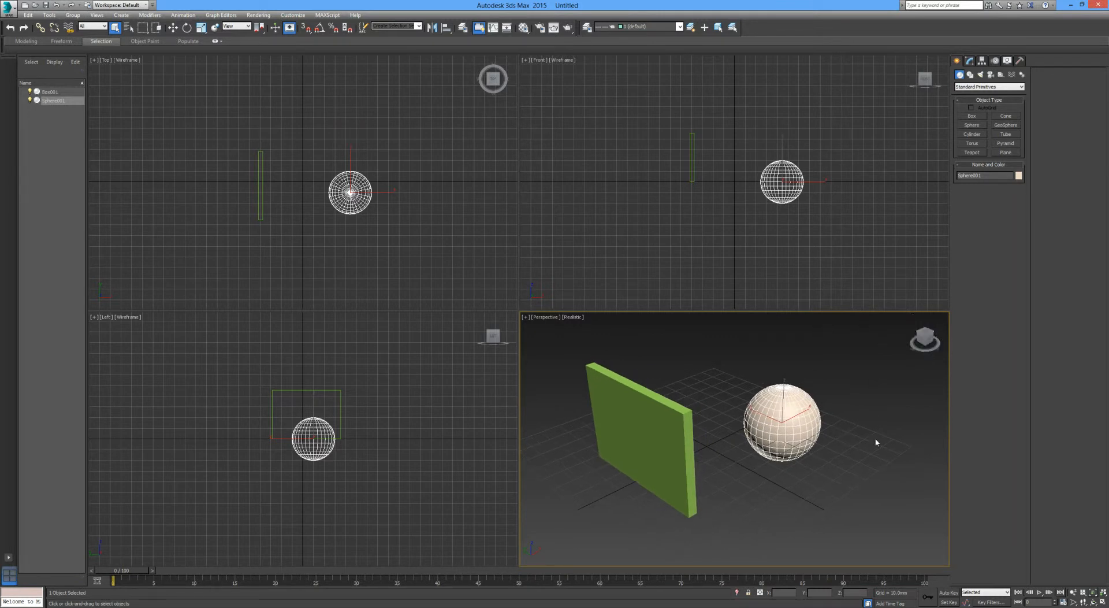
pyautogui.moveTo(753, 477)
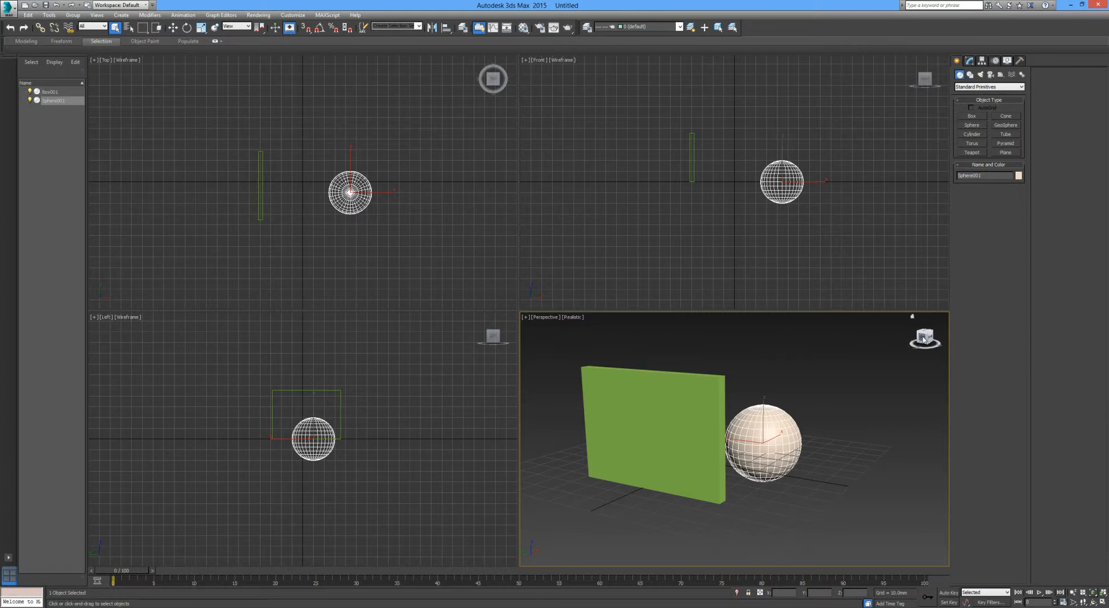
pyautogui.moveTo(901, 445)
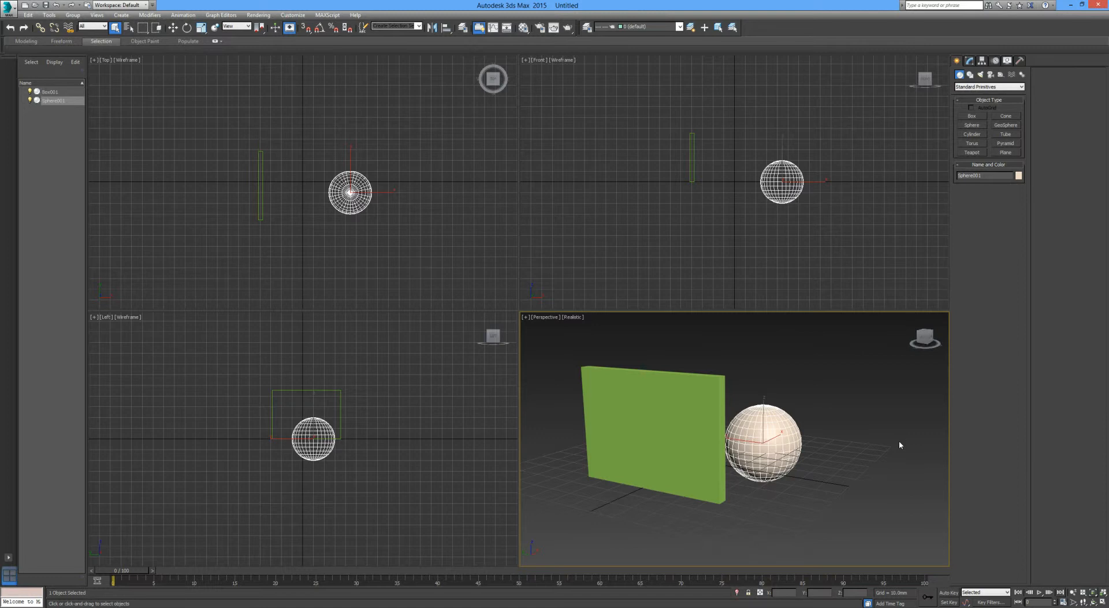
pyautogui.moveTo(898, 349)
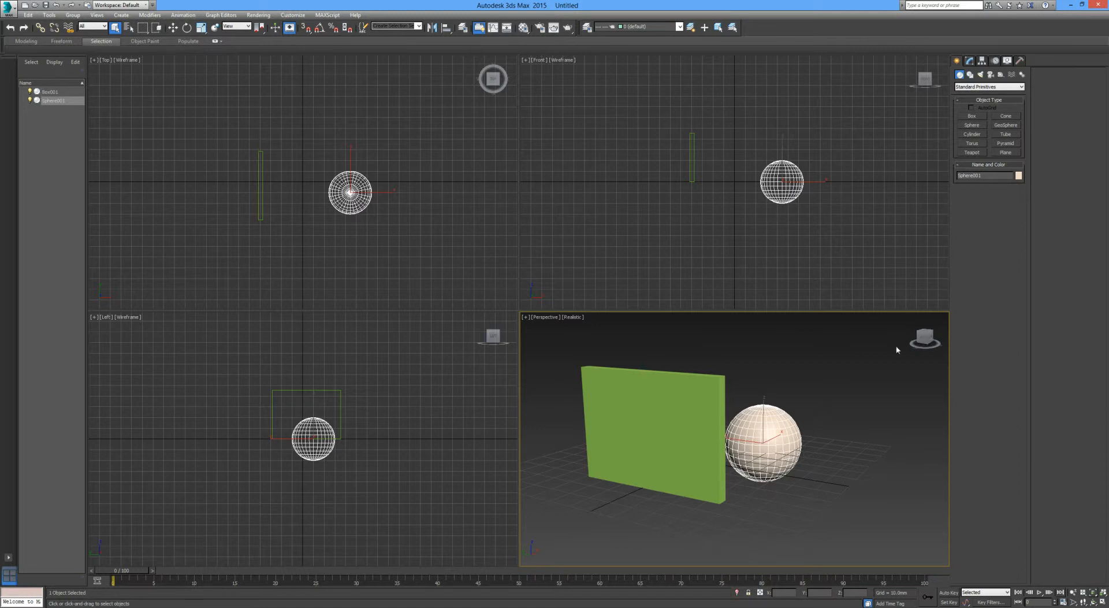
pyautogui.click(925, 337)
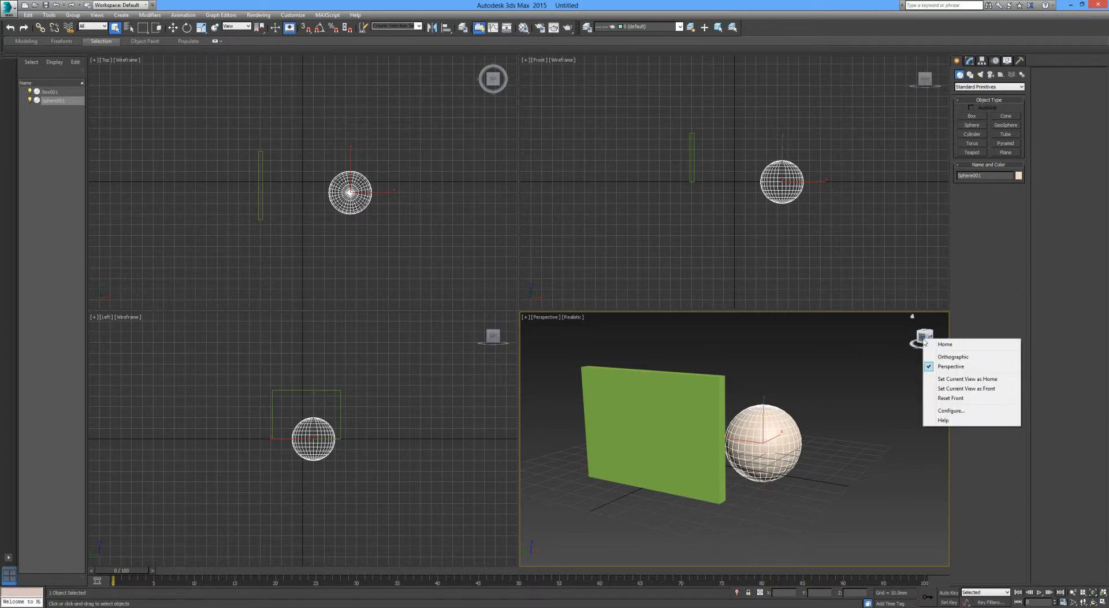
pyautogui.moveTo(967, 378)
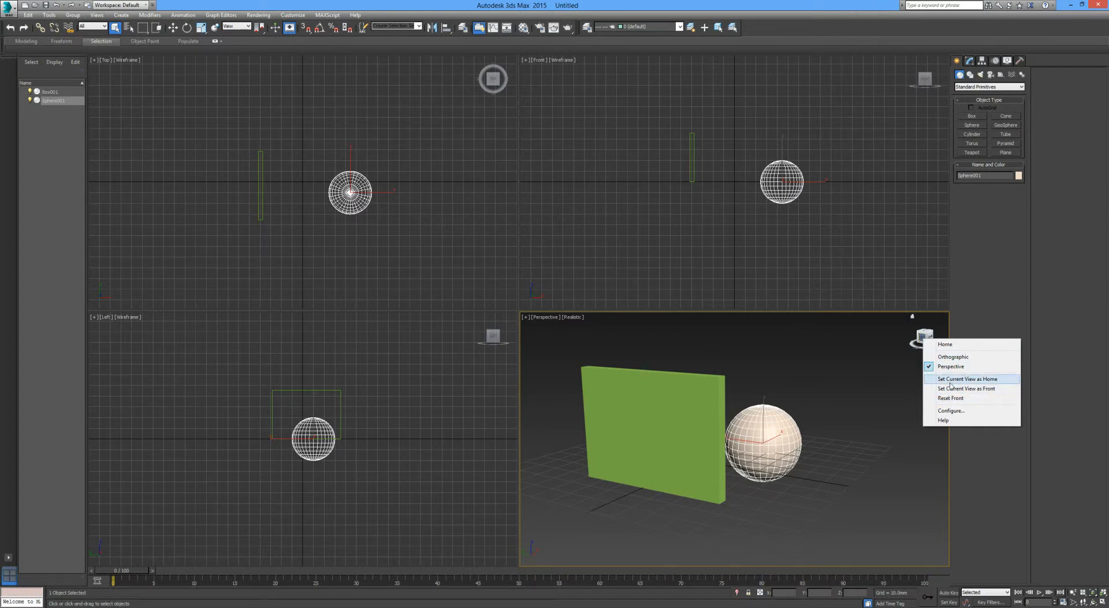
pyautogui.moveTo(974, 382)
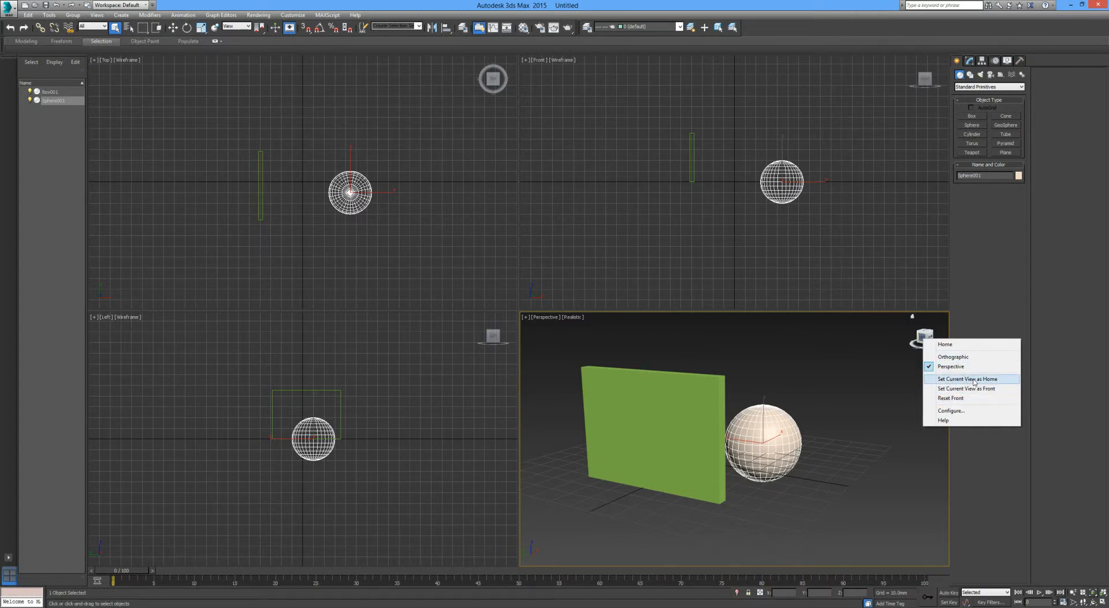
pyautogui.moveTo(951, 411)
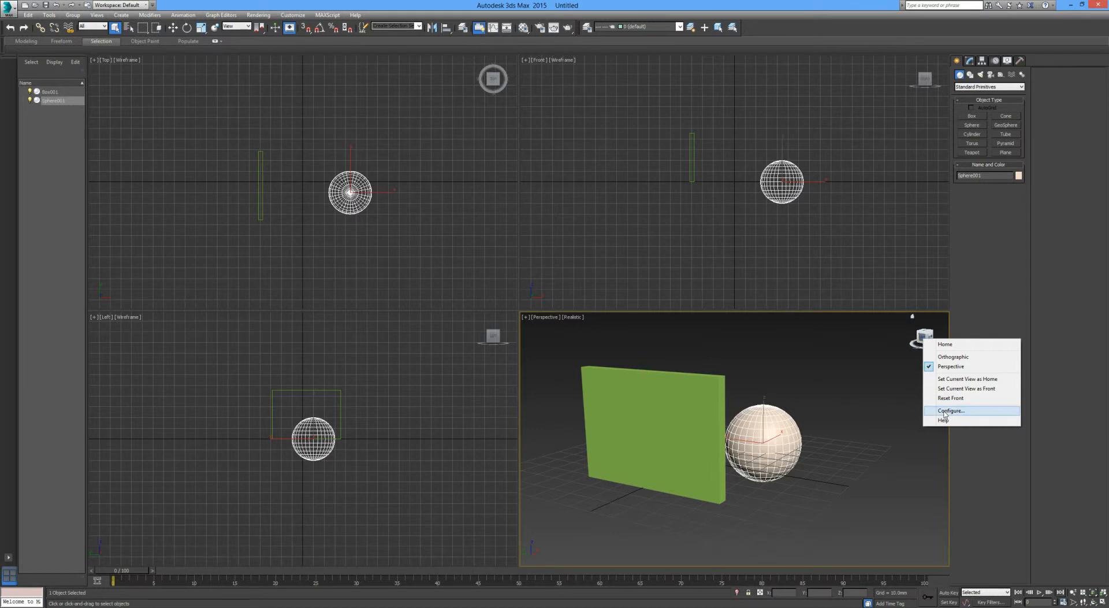
pyautogui.click(951, 411)
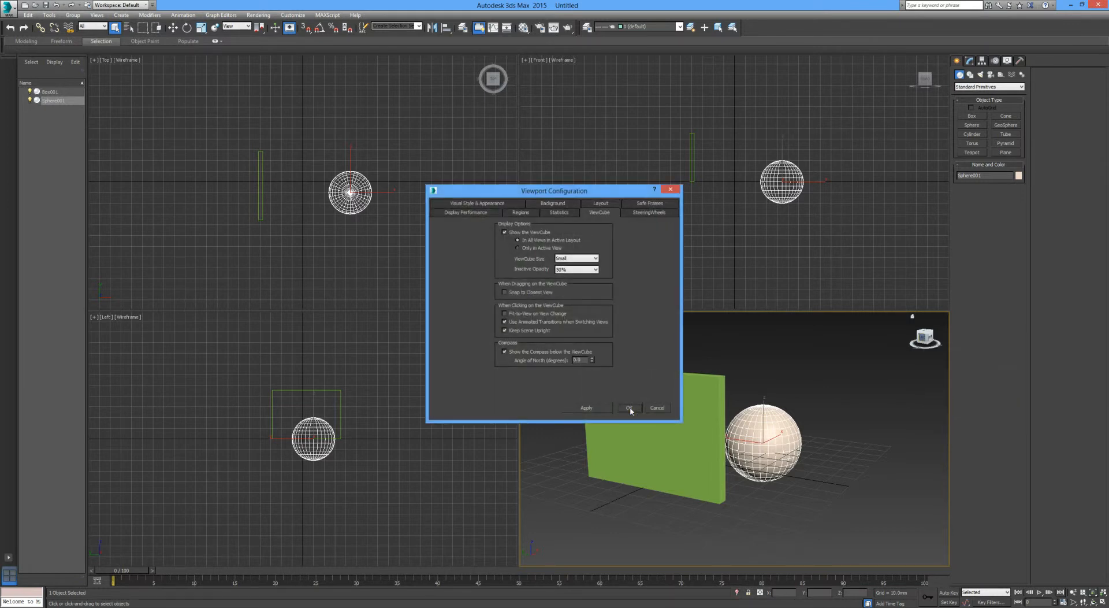
pyautogui.moveTo(924, 337)
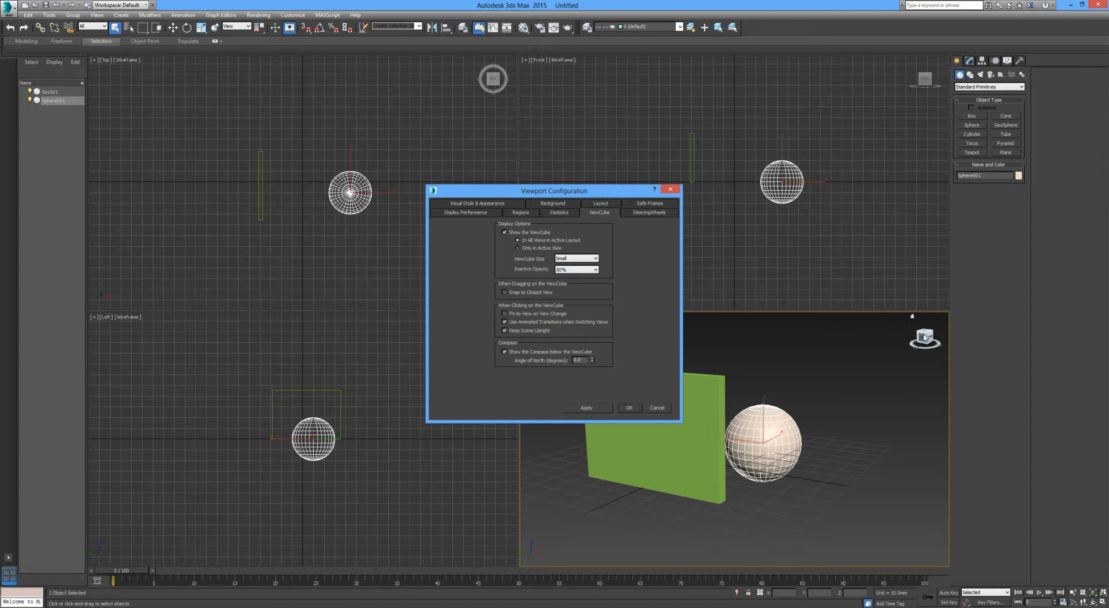
pyautogui.moveTo(664, 320)
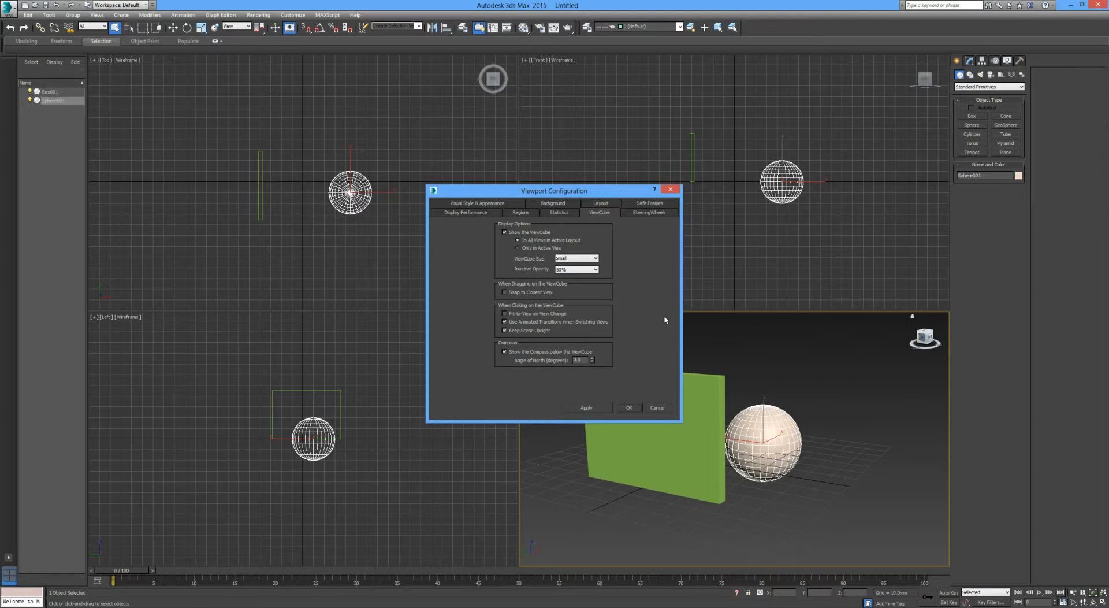
pyautogui.moveTo(557, 231)
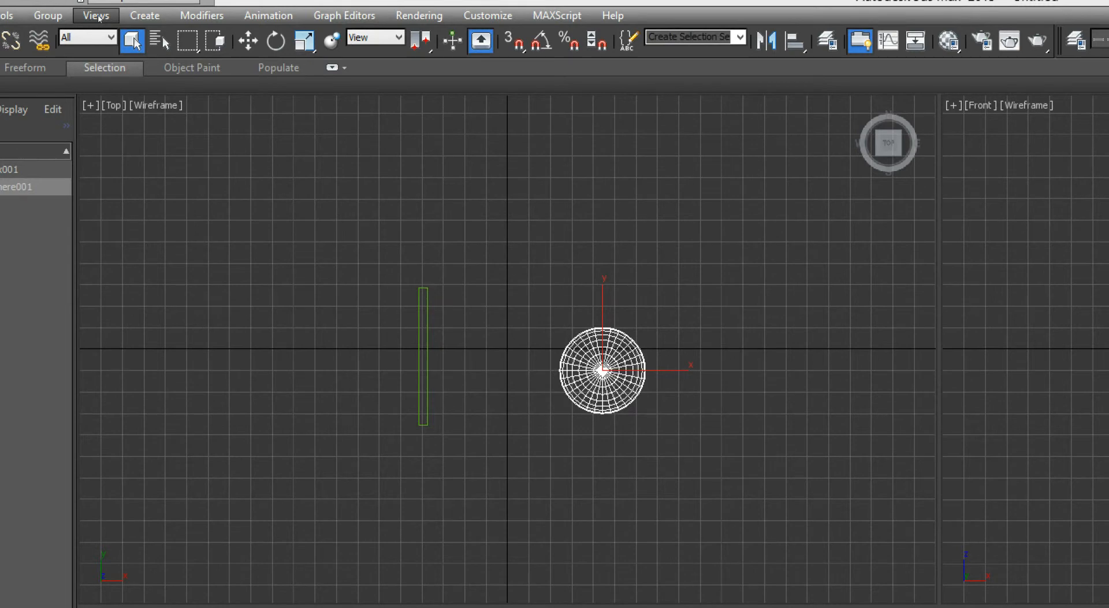
pyautogui.click(95, 15)
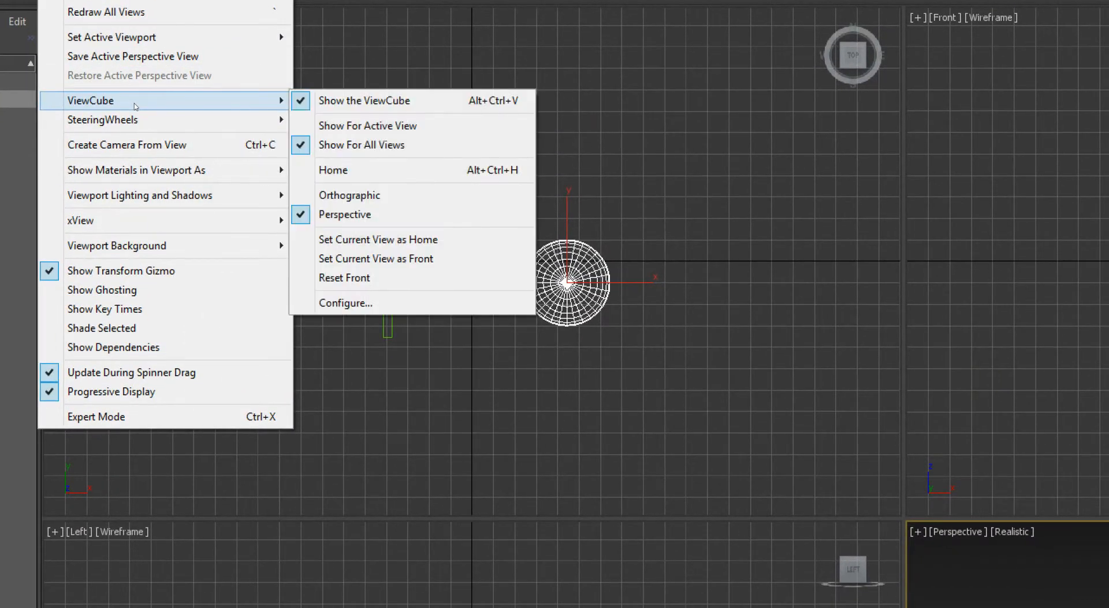
pyautogui.moveTo(164, 108)
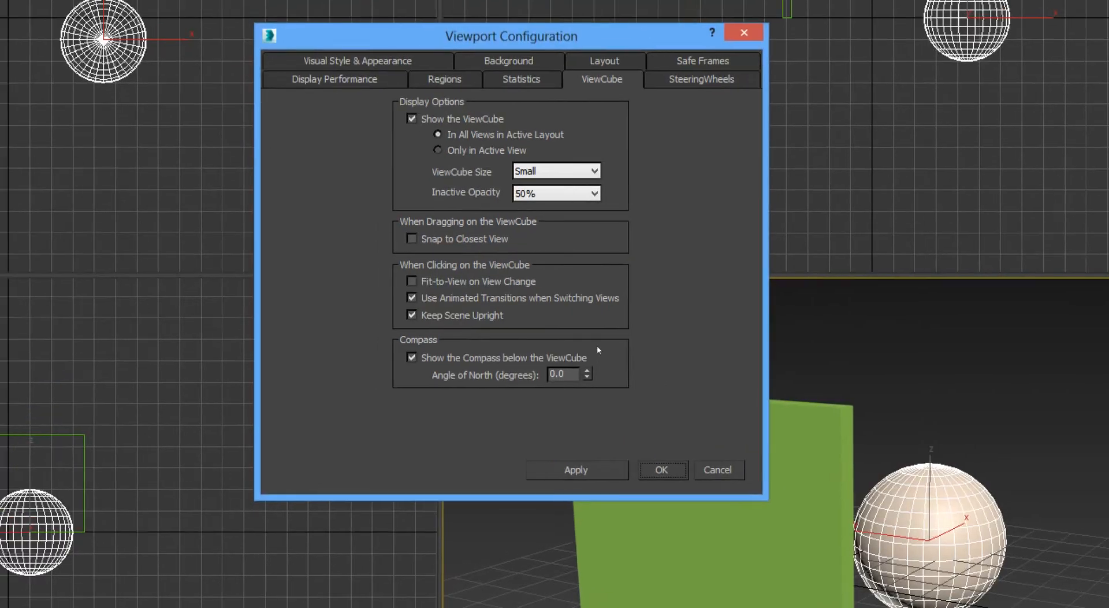
pyautogui.moveTo(511, 36); pyautogui.dragTo(442, 192)
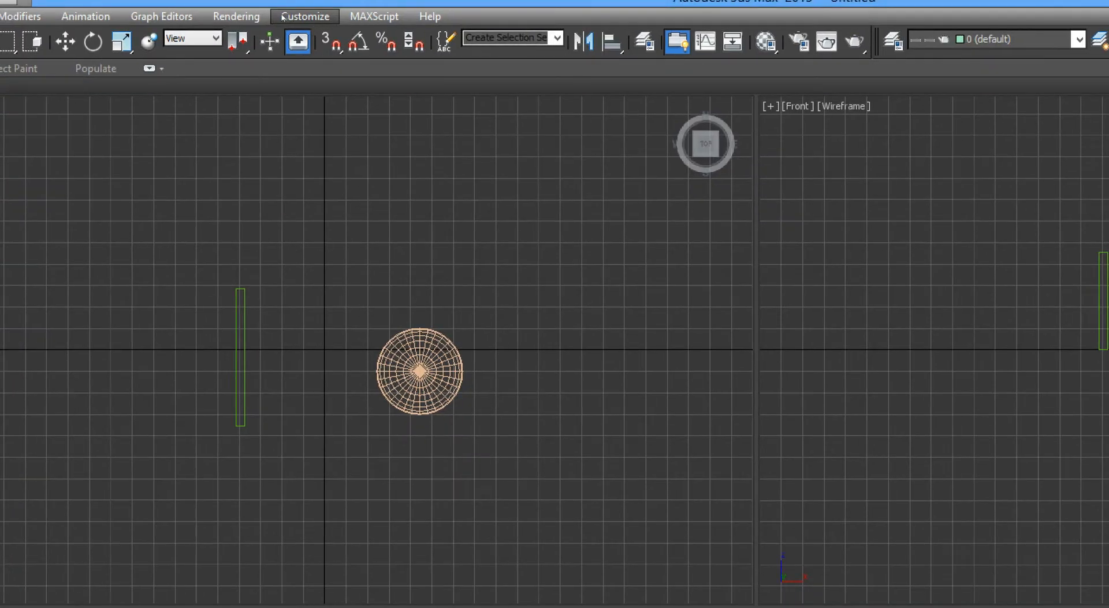
pyautogui.click(304, 15)
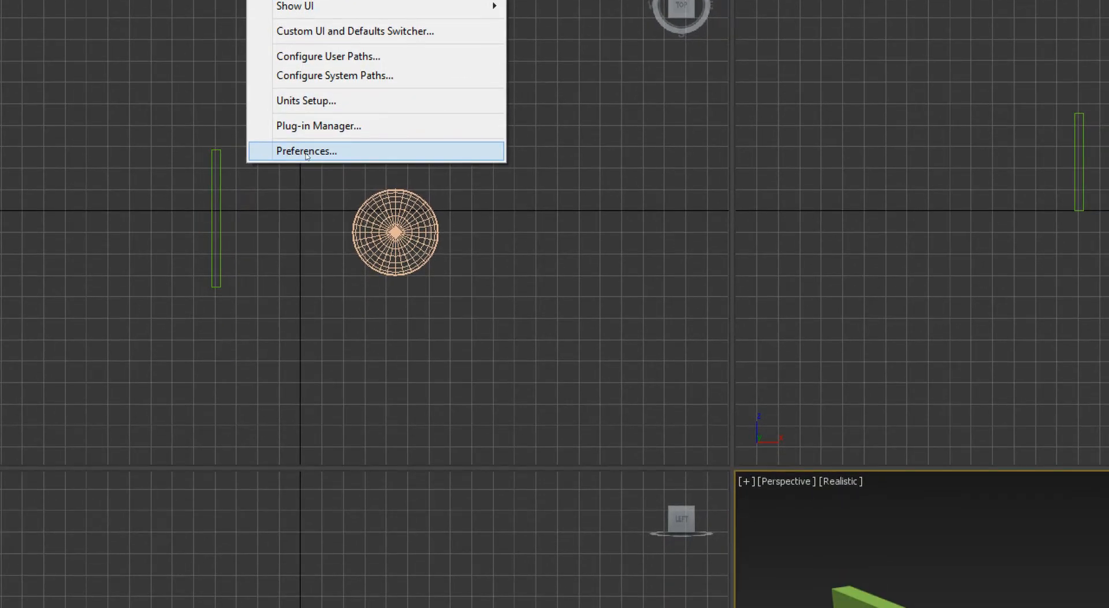
pyautogui.click(307, 151)
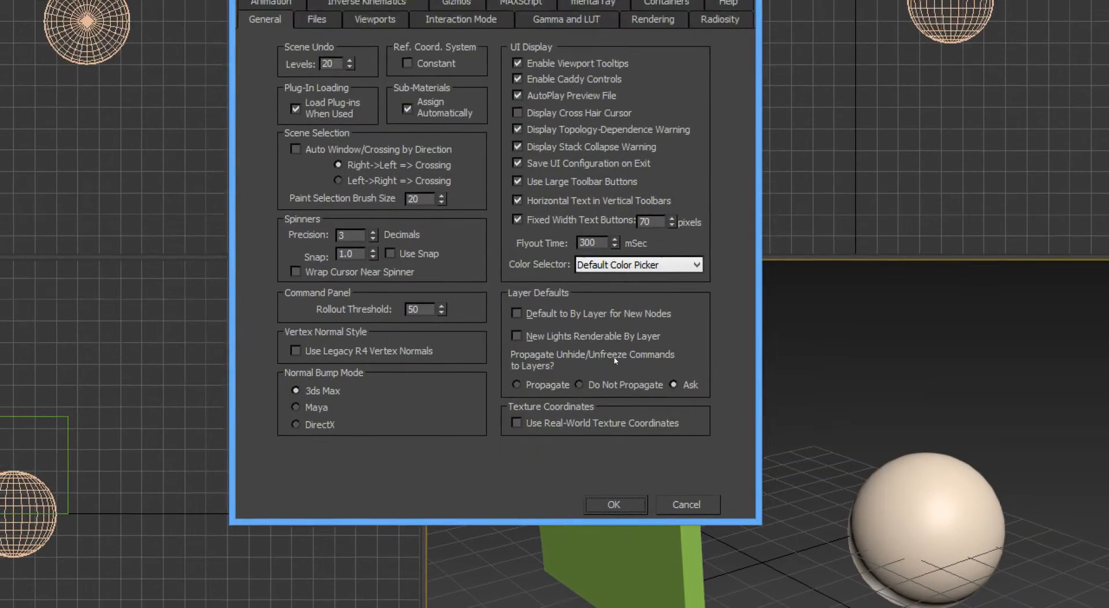
pyautogui.moveTo(495, 7); pyautogui.dragTo(499, 149)
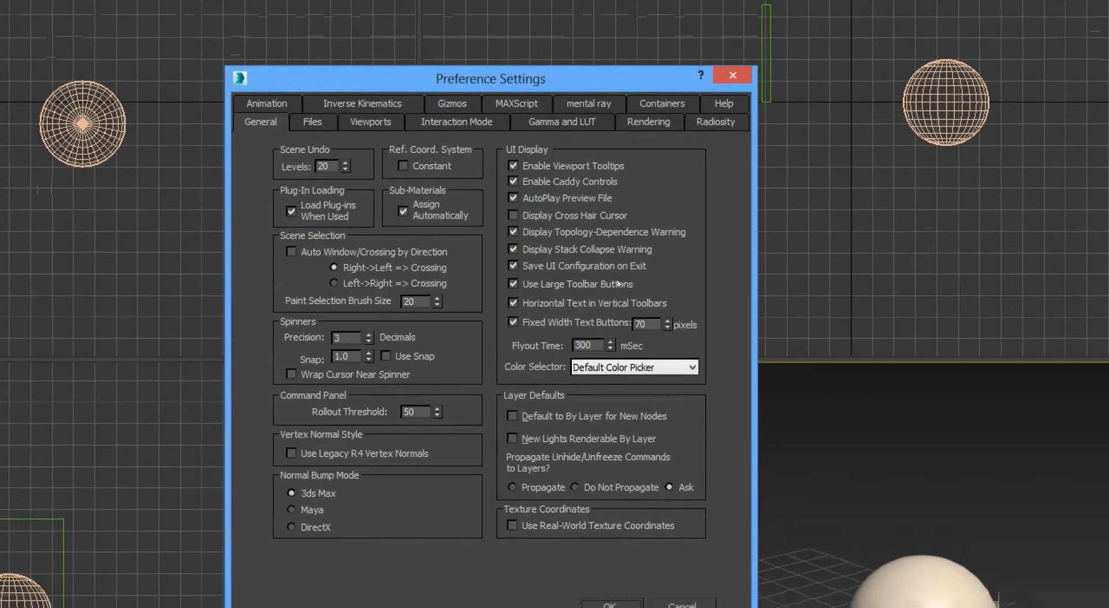
pyautogui.moveTo(488, 79); pyautogui.dragTo(482, 108)
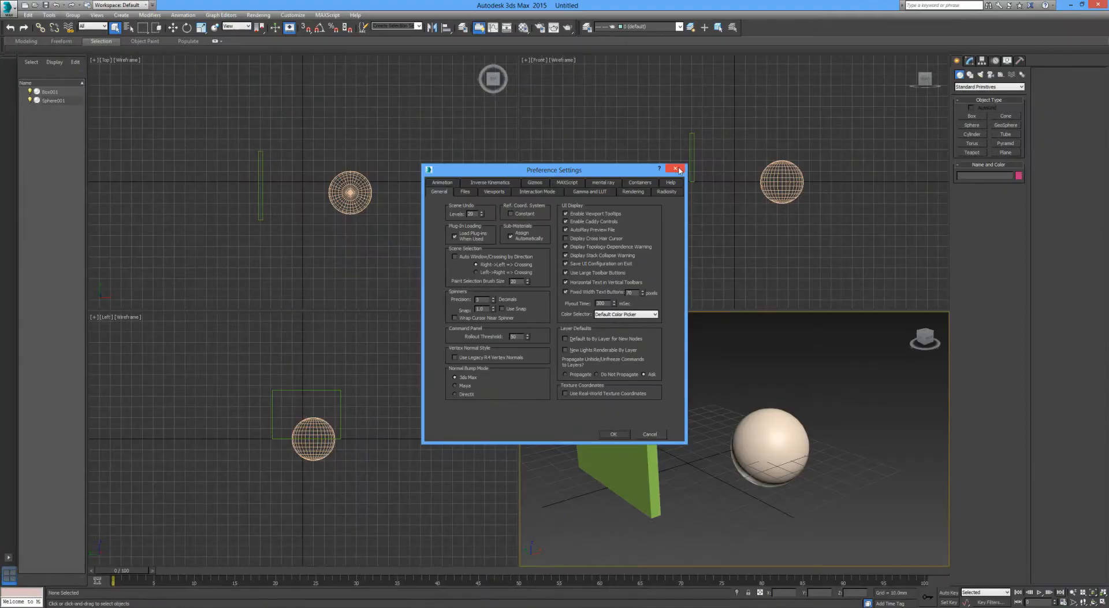
pyautogui.click(678, 170)
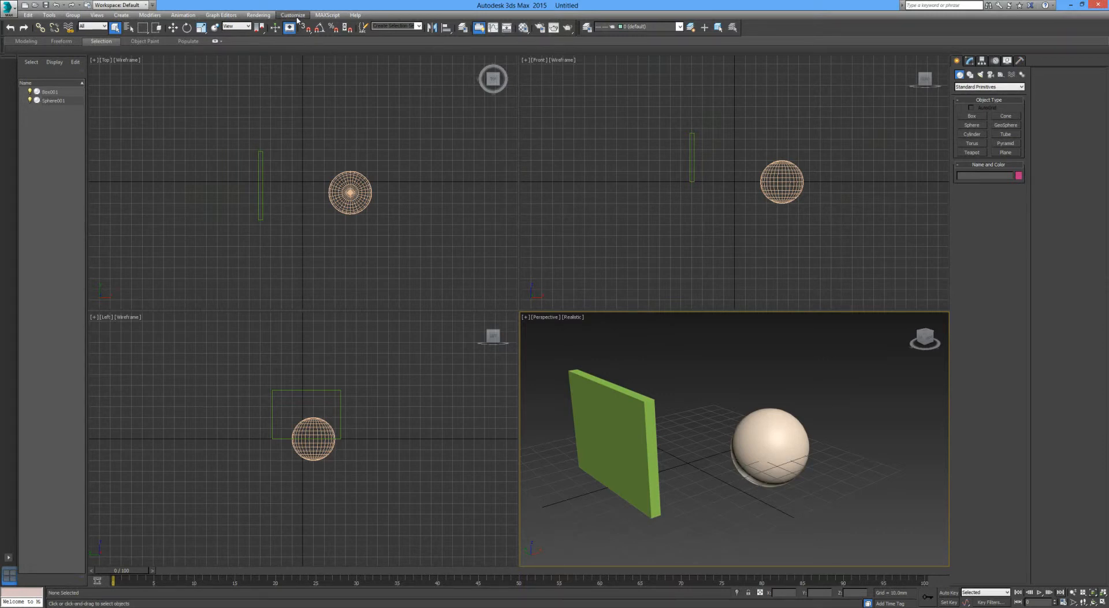
# - Set display units to Metric Millimeters and system units to 1 Unit = 1.0 Millimeters
pyautogui.click(292, 15)
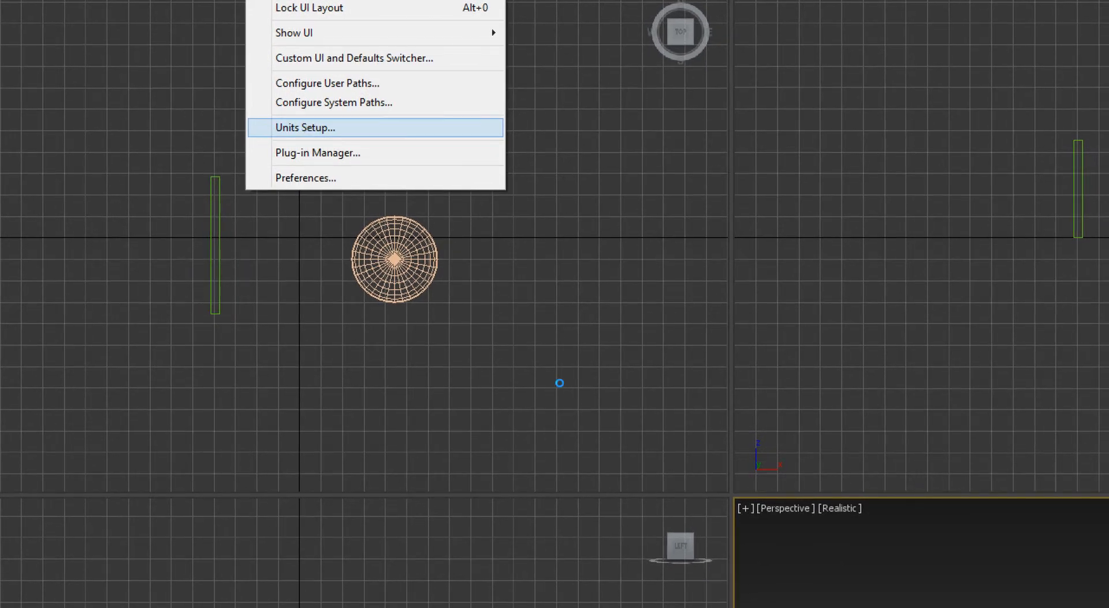
pyautogui.click(305, 127)
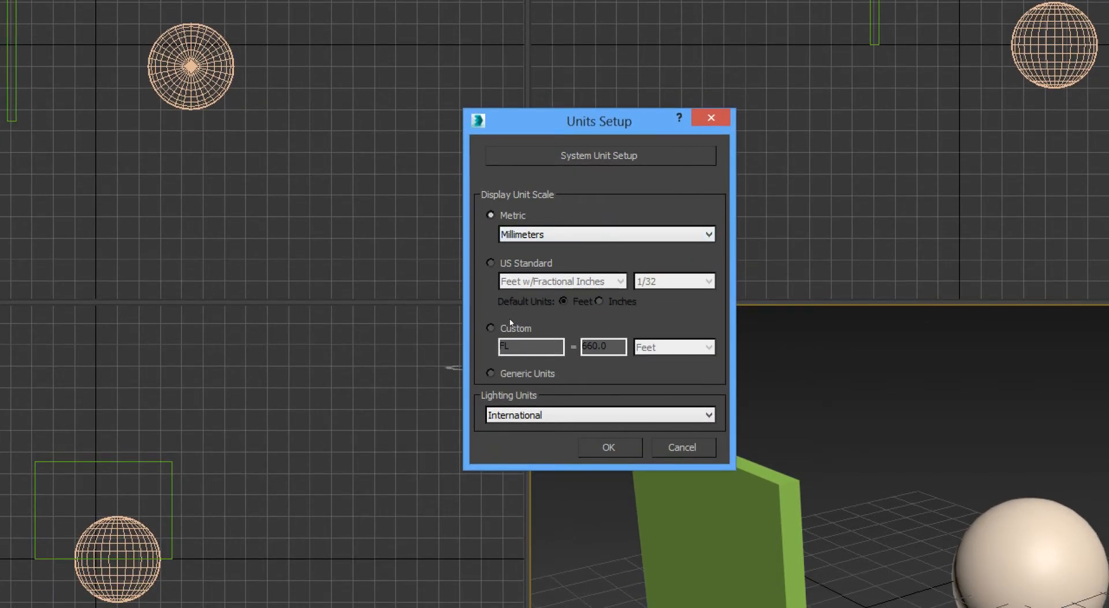
pyautogui.moveTo(599, 121); pyautogui.dragTo(596, 135)
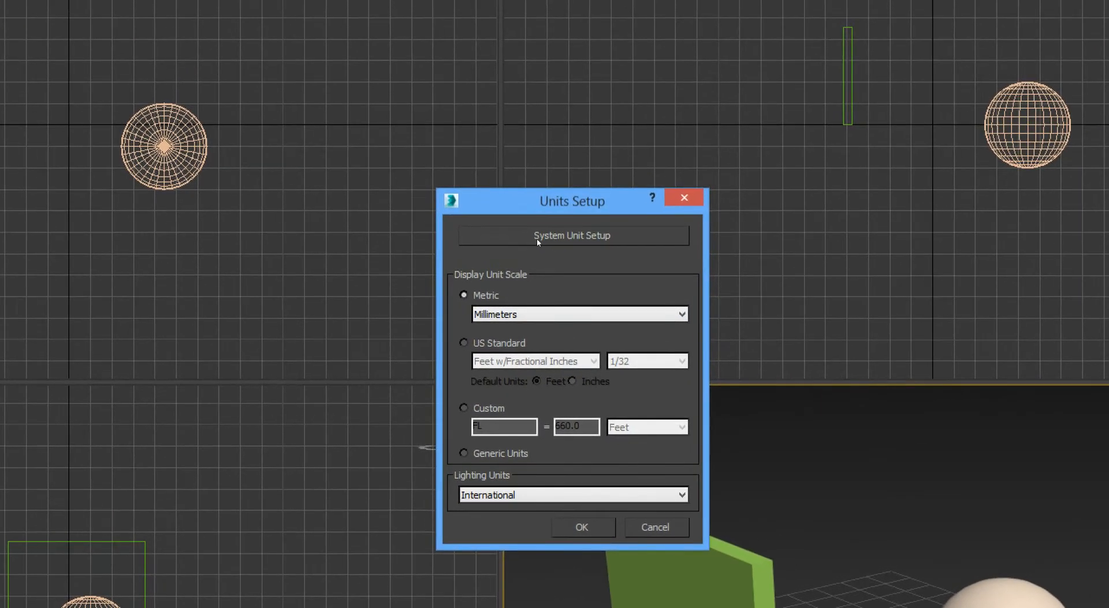
pyautogui.click(572, 235)
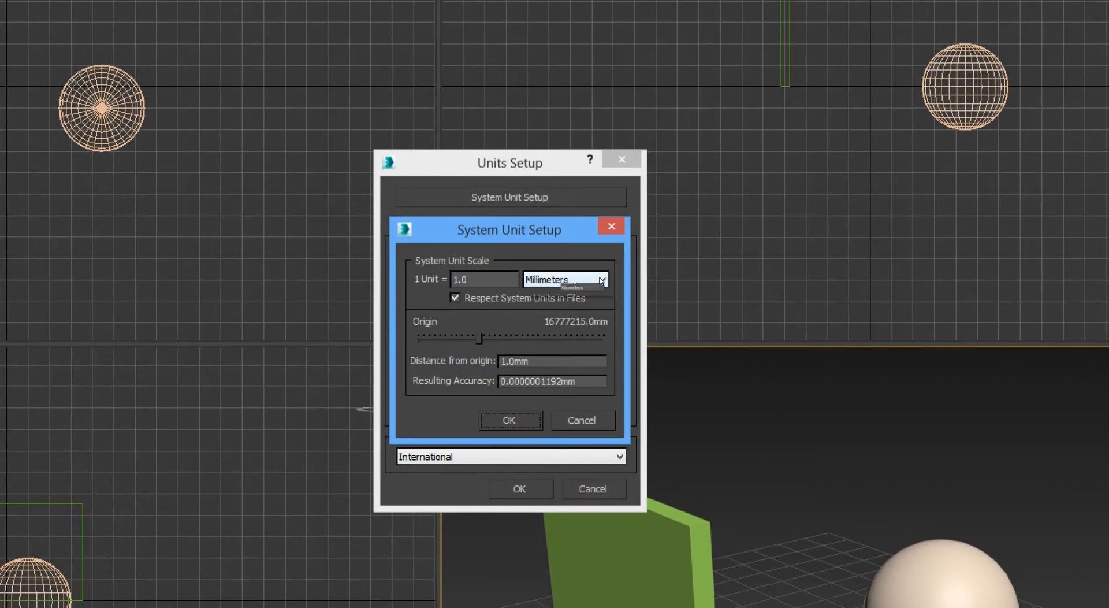
pyautogui.click(599, 280)
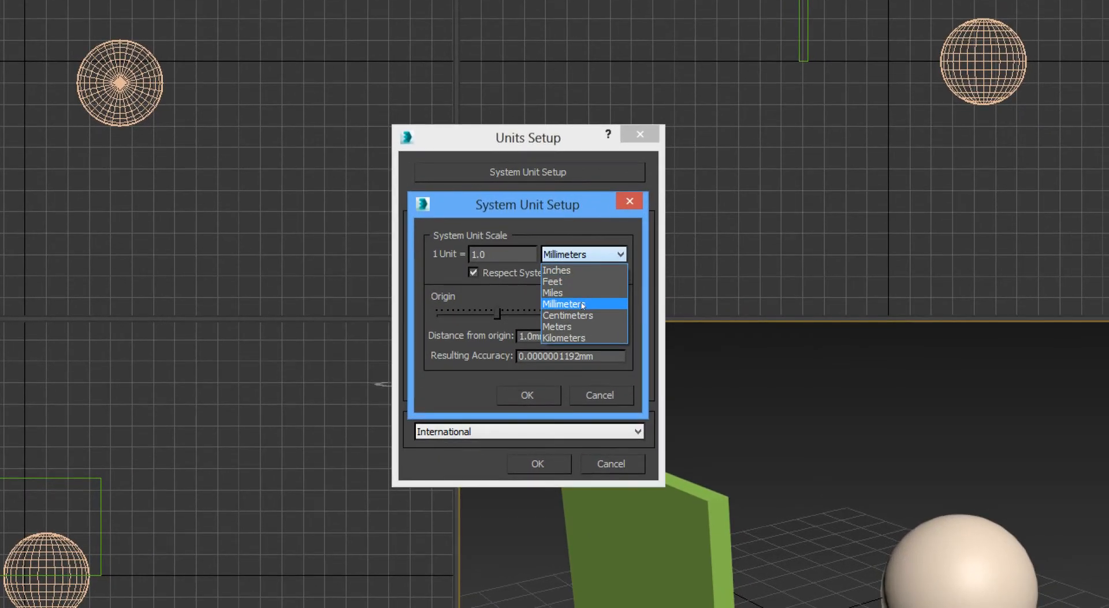
pyautogui.click(562, 303)
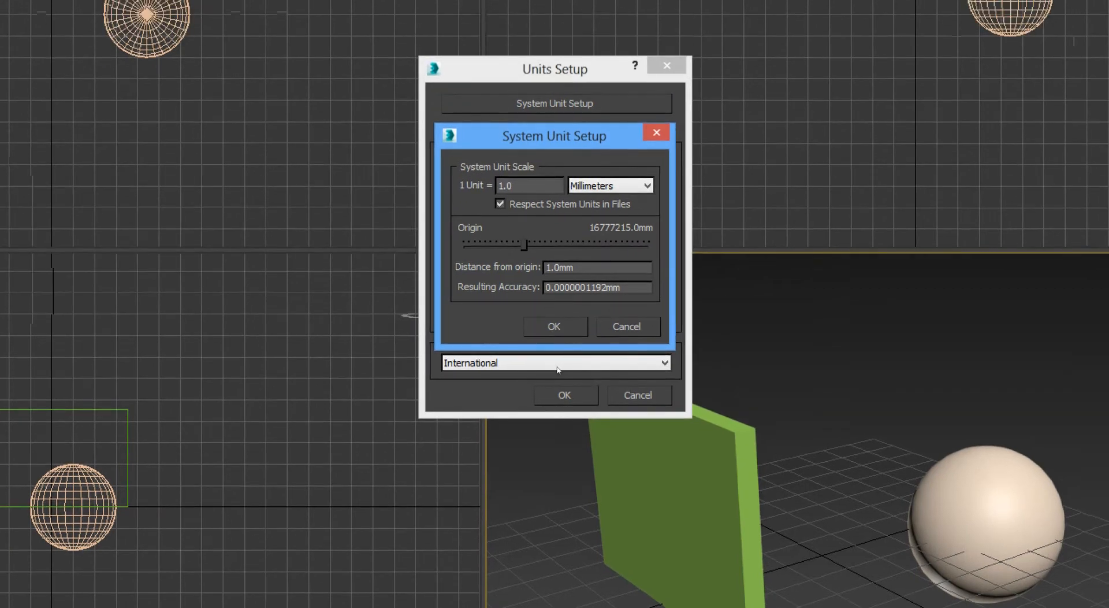
pyautogui.click(554, 326)
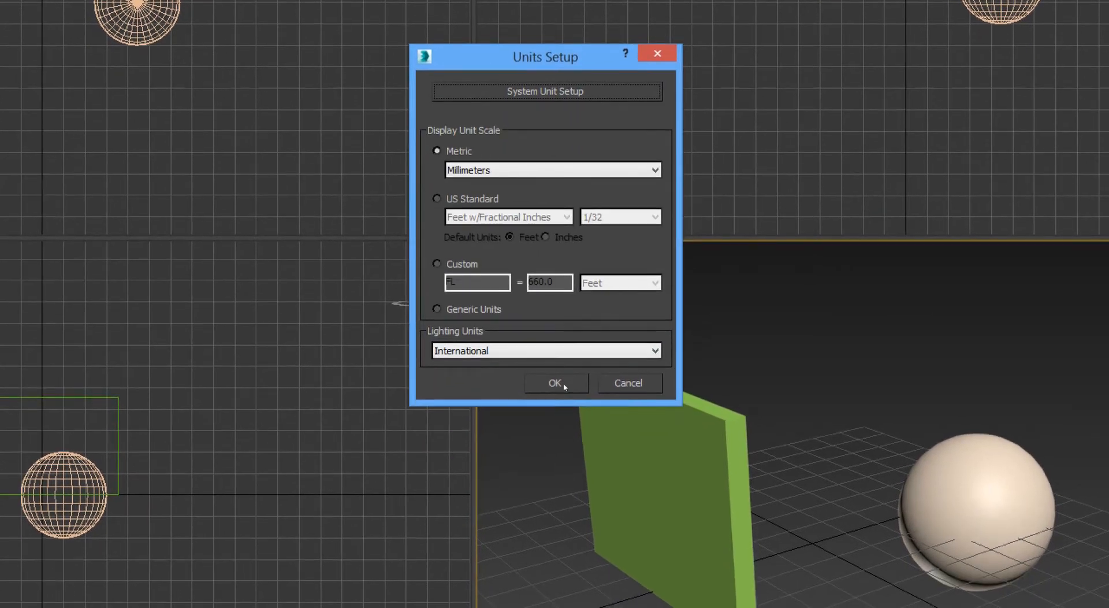
pyautogui.click(556, 383)
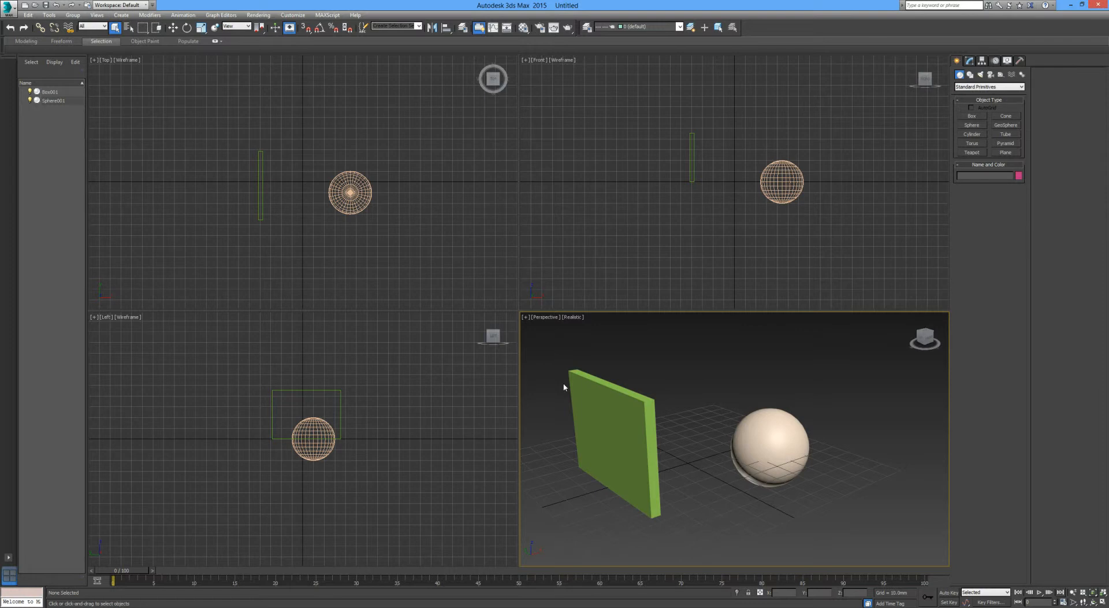
pyautogui.moveTo(658, 416)
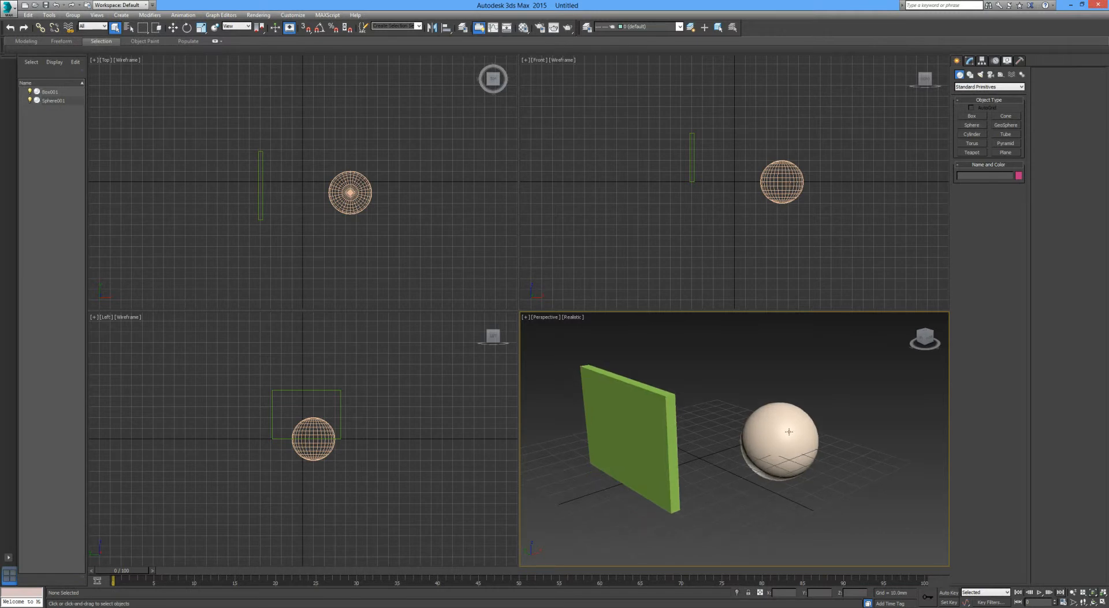
# - Delete the sphere and select the green box panel
pyautogui.press('Delete')
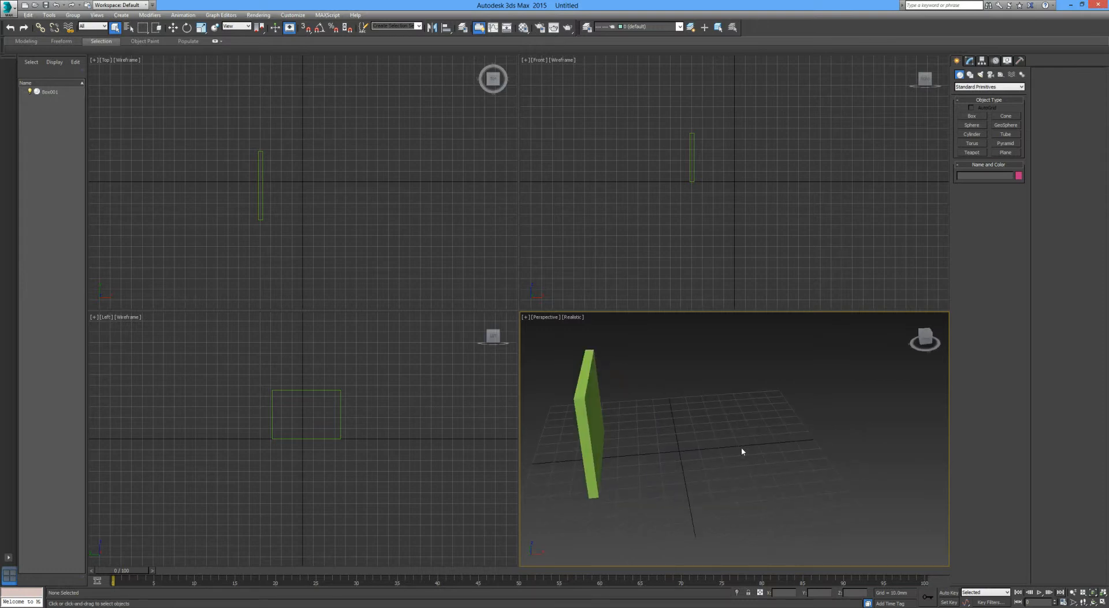
pyautogui.click(591, 425)
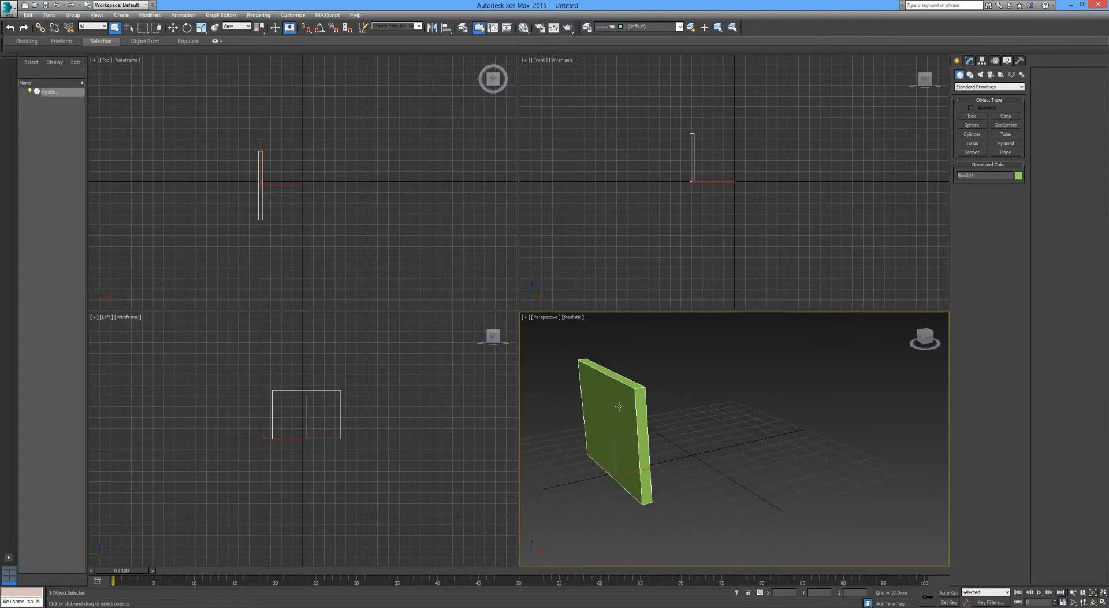
pyautogui.moveTo(615, 429)
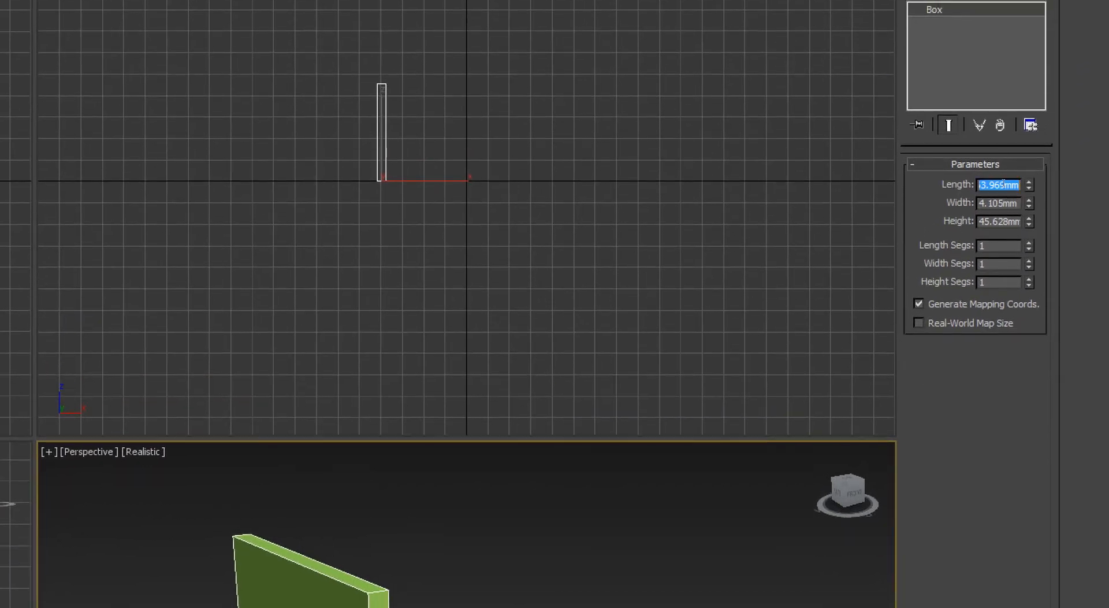
# - Give the box Length 50, Width 5 and Height 80 in Parameters
pyautogui.write('50.0mm')
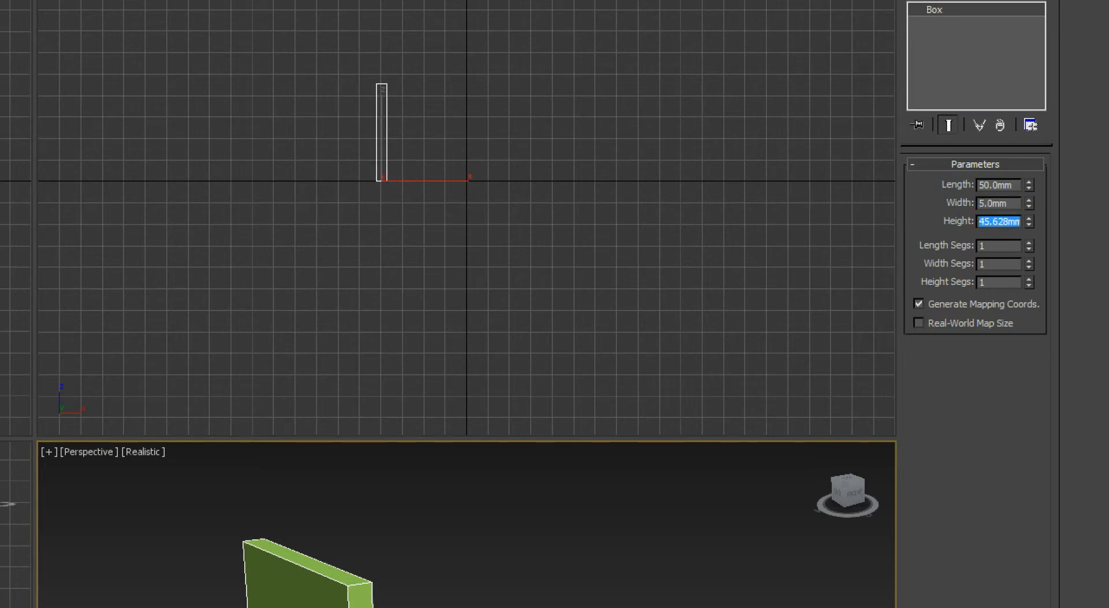
pyautogui.write('80.0mm')
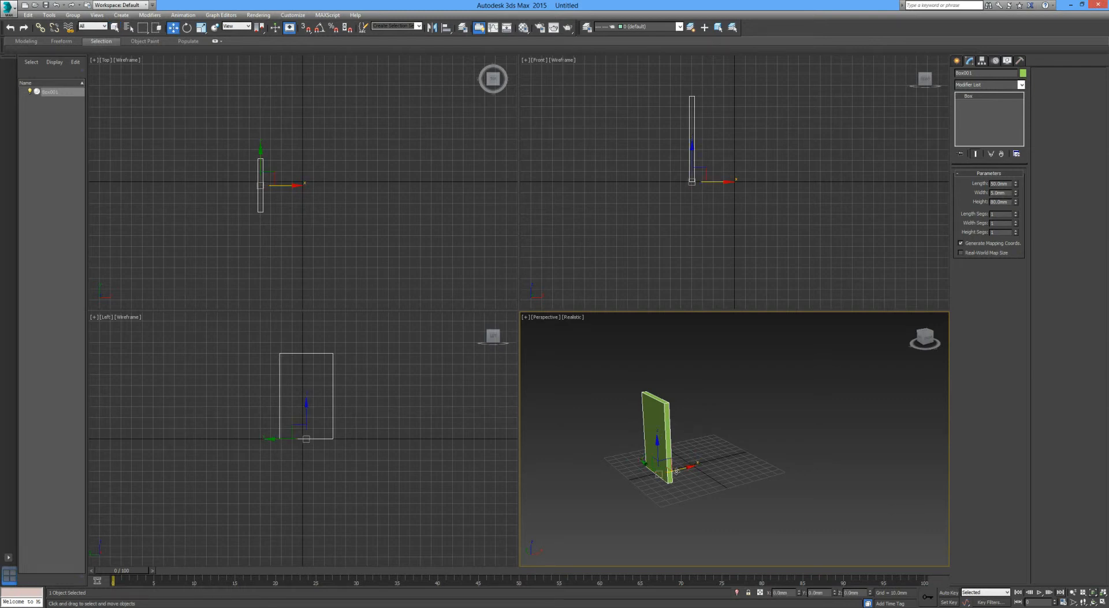
# - Shift-drag the panel along X to clone a duplicate to its right
pyautogui.moveTo(662, 442); pyautogui.dragTo(628, 435)
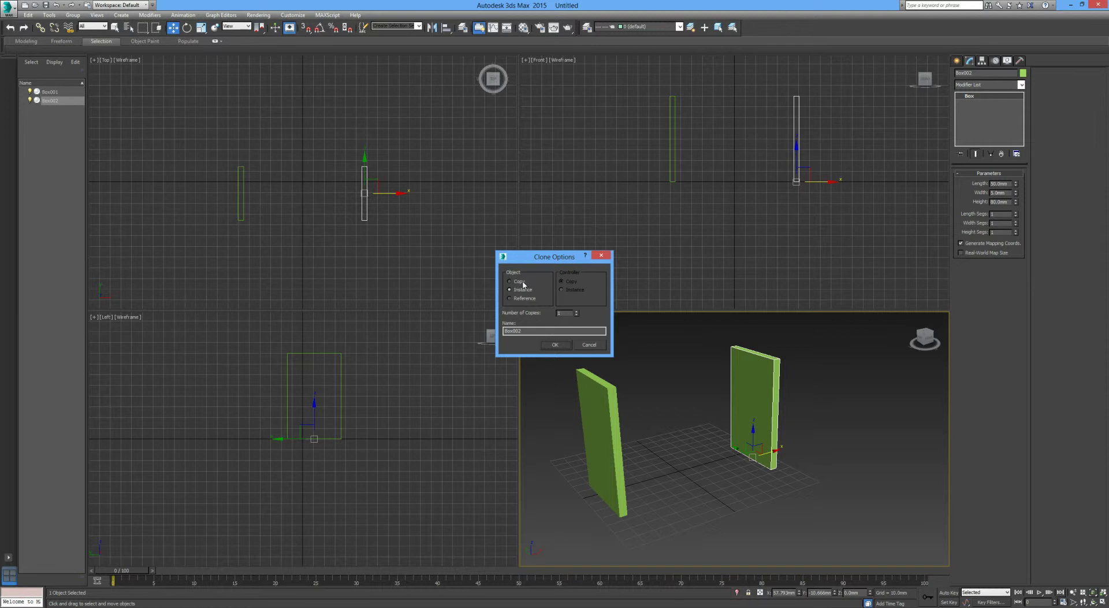
# - Accept the duplicate as an independent Copy and select its Length value
pyautogui.click(510, 281)
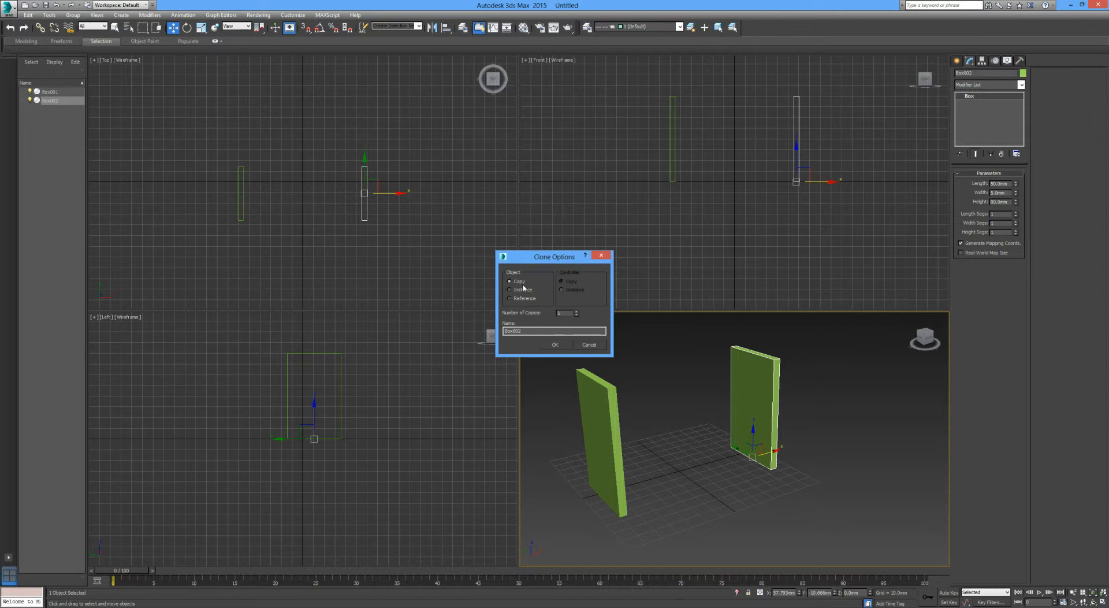
pyautogui.click(555, 344)
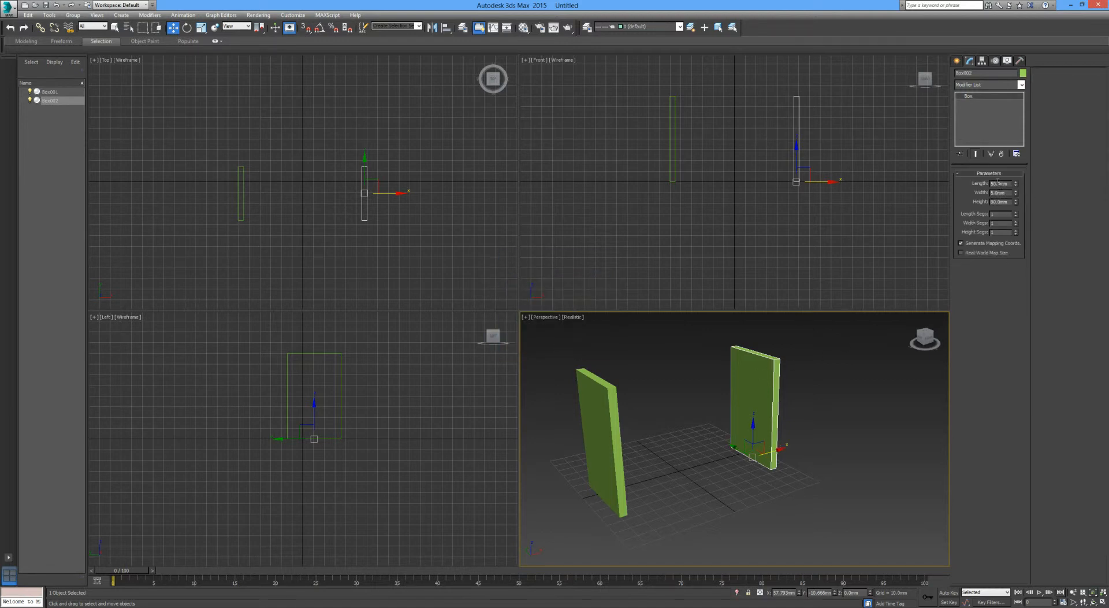
pyautogui.tripleClick(998, 183)
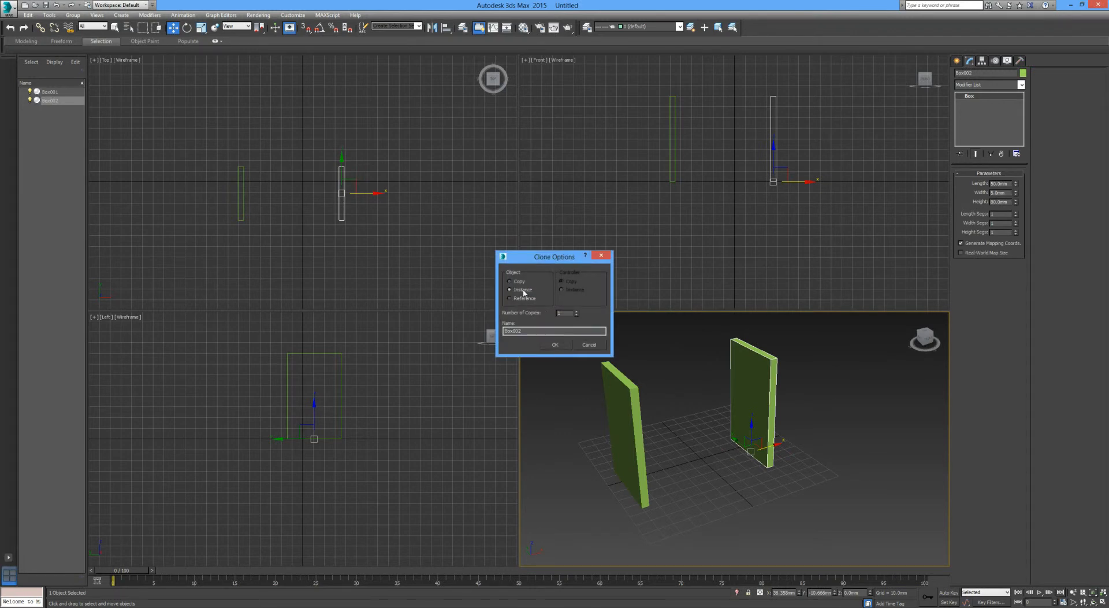
# - Accept the duplicate as a linked Instance and select its Length value
pyautogui.click(555, 345)
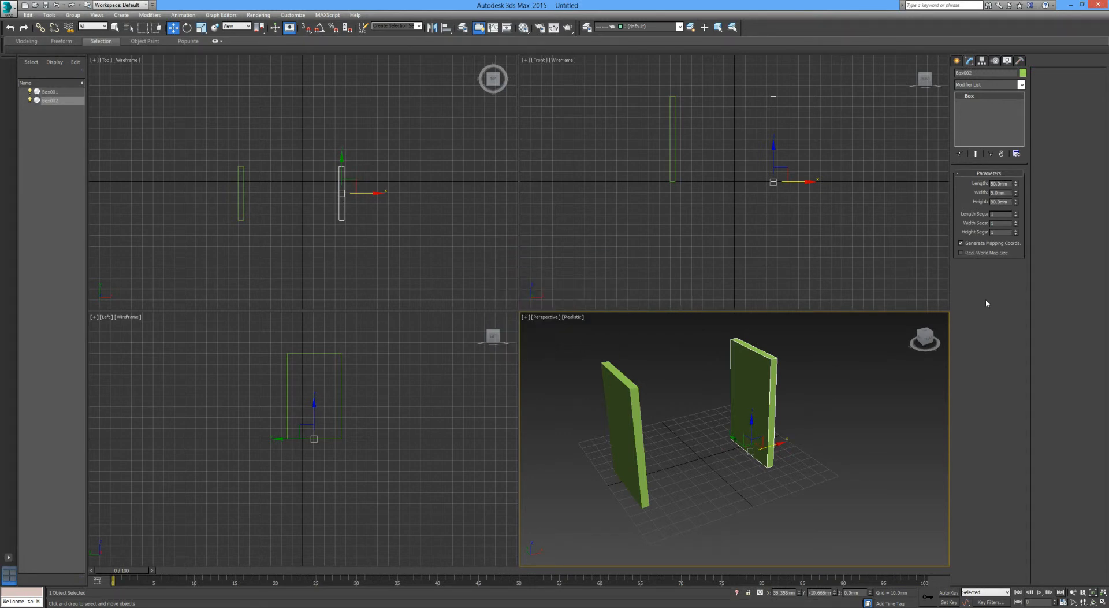
pyautogui.tripleClick(999, 183)
pyautogui.write('200')
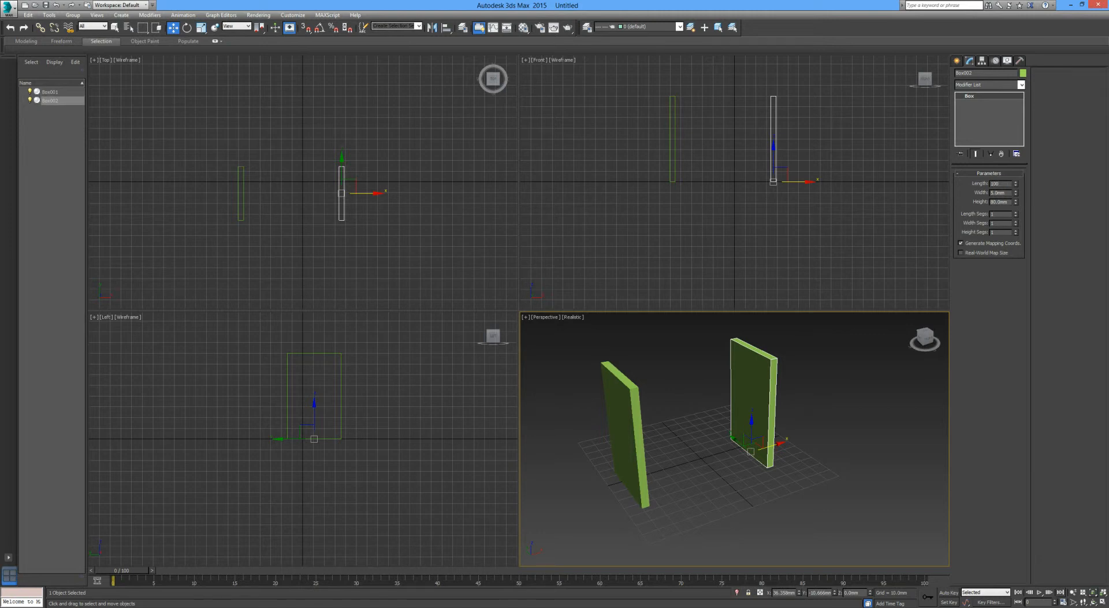
pyautogui.tripleClick(998, 183)
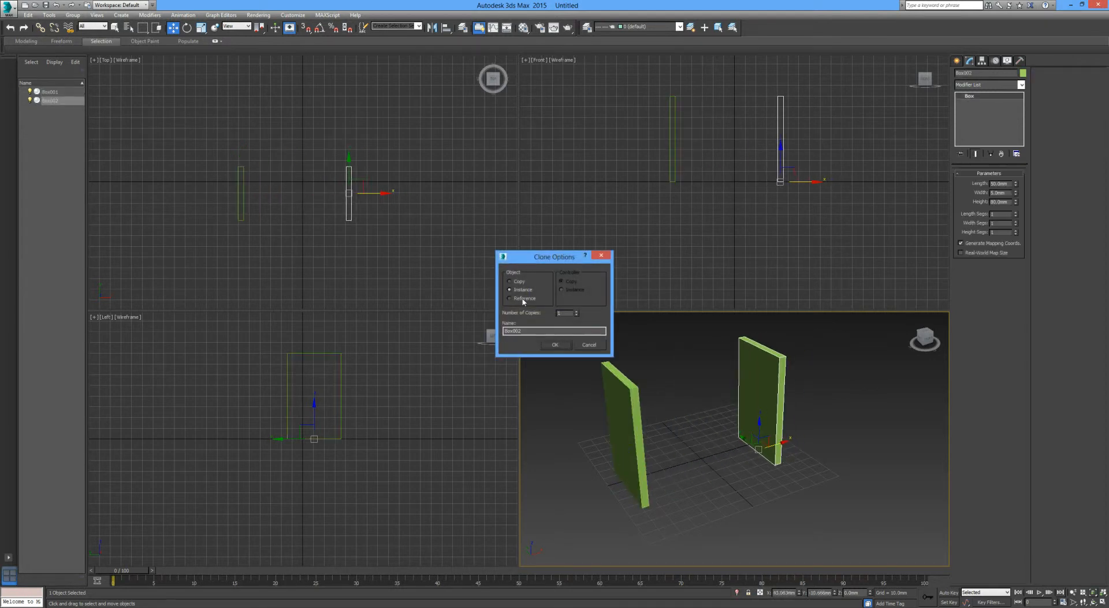
# - Confirm the instanced clone, test its Length value, then delete Box002
pyautogui.click(555, 344)
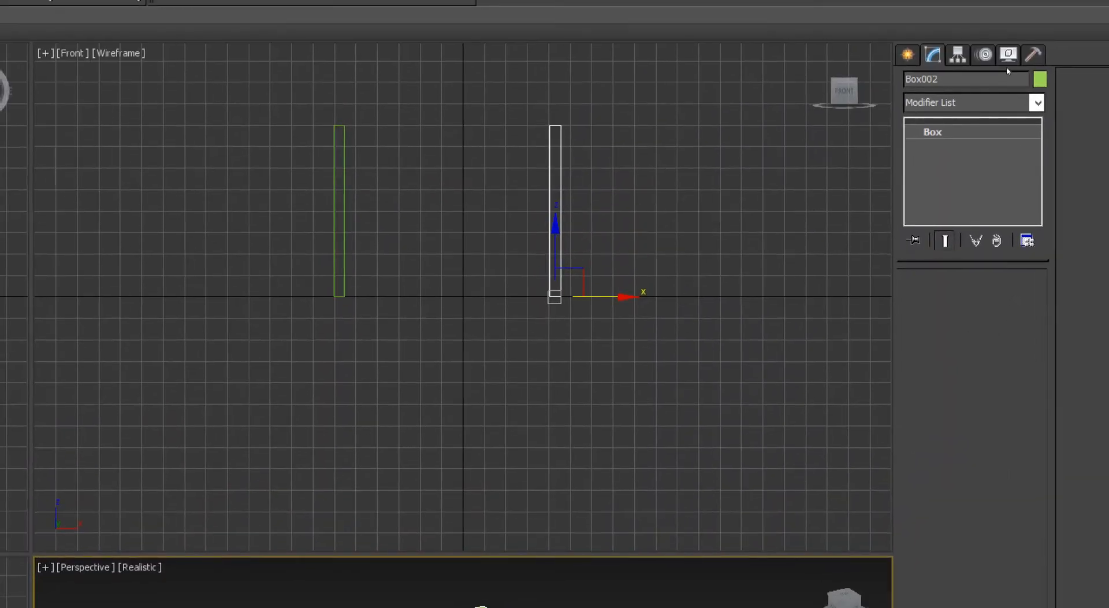
pyautogui.press('alt+w')
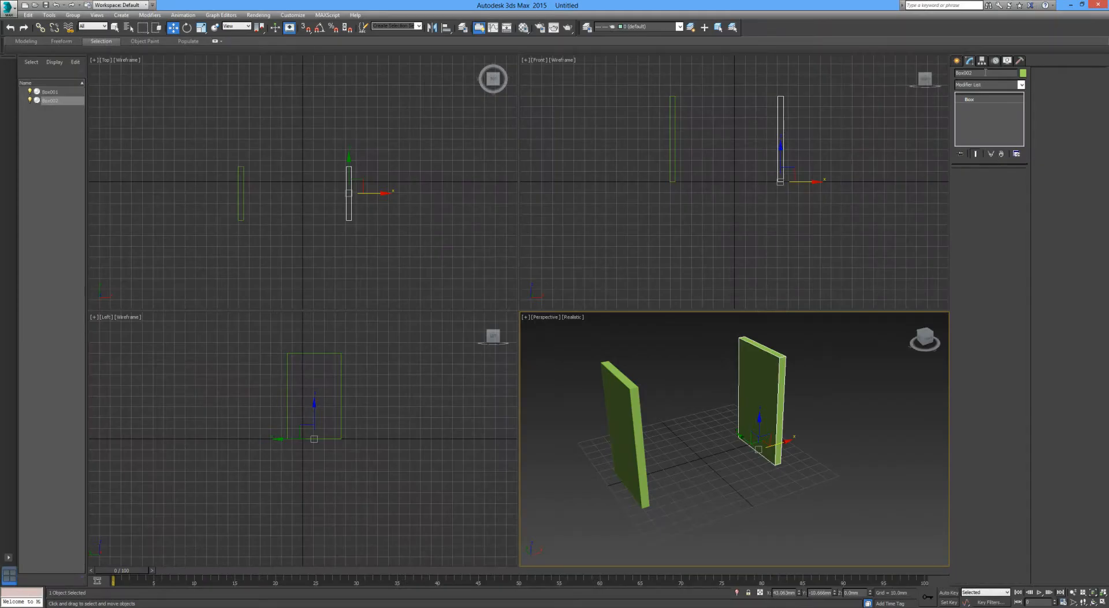
pyautogui.moveTo(770, 391)
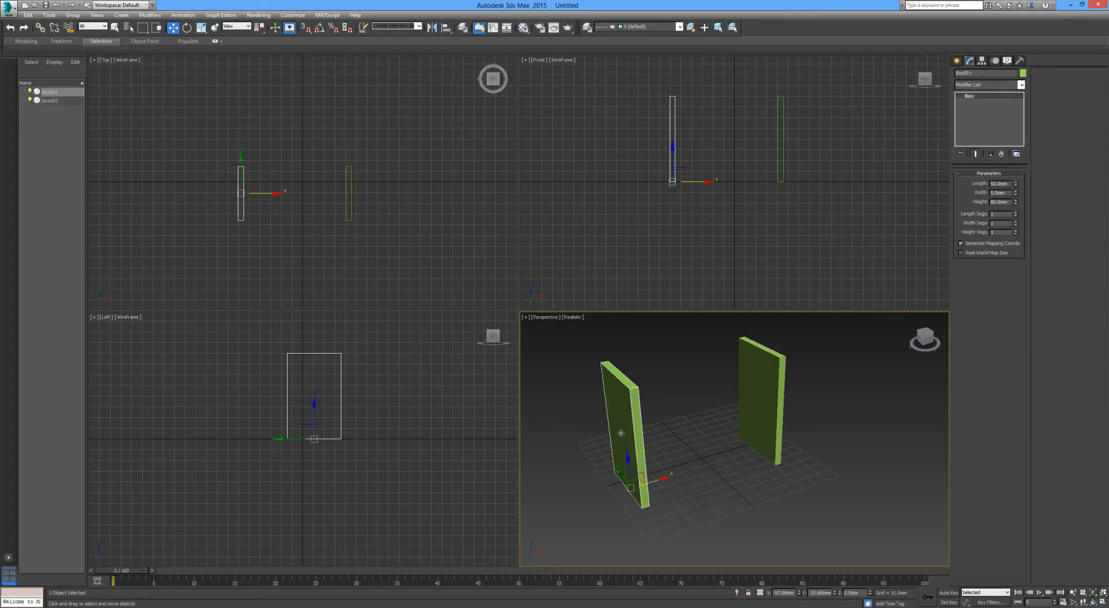
pyautogui.moveTo(896, 264)
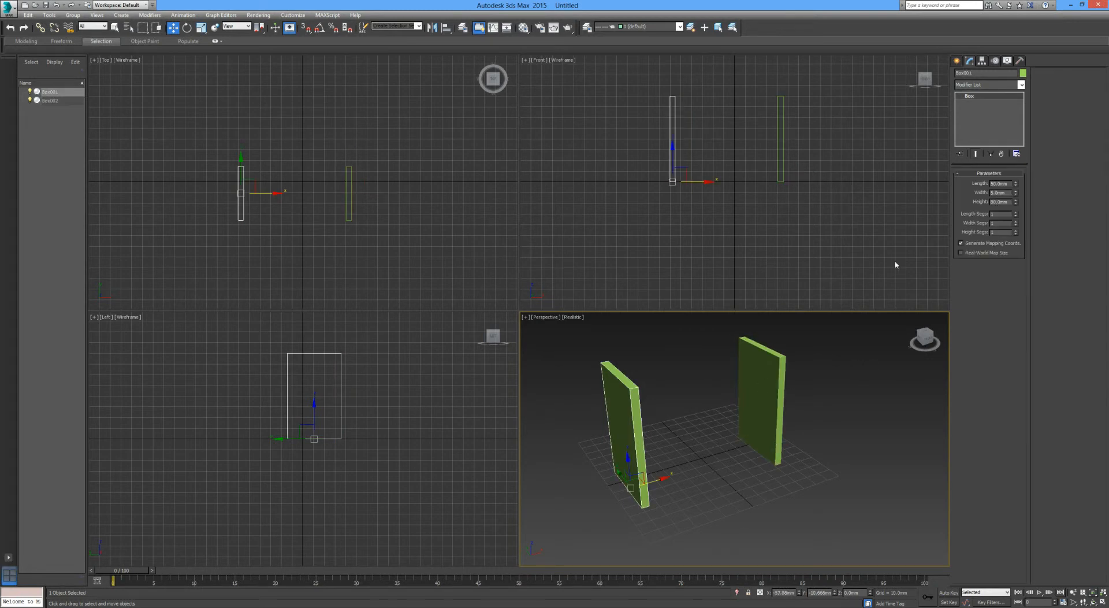
pyautogui.tripleClick(999, 183)
pyautogui.write('100')
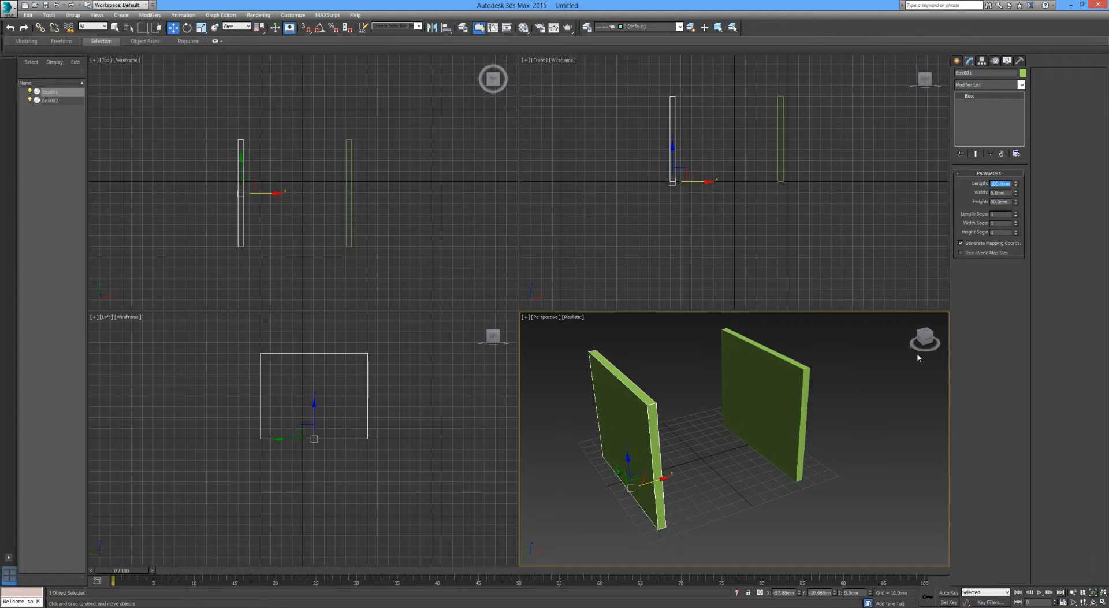
pyautogui.moveTo(658, 479)
pyautogui.write('50')
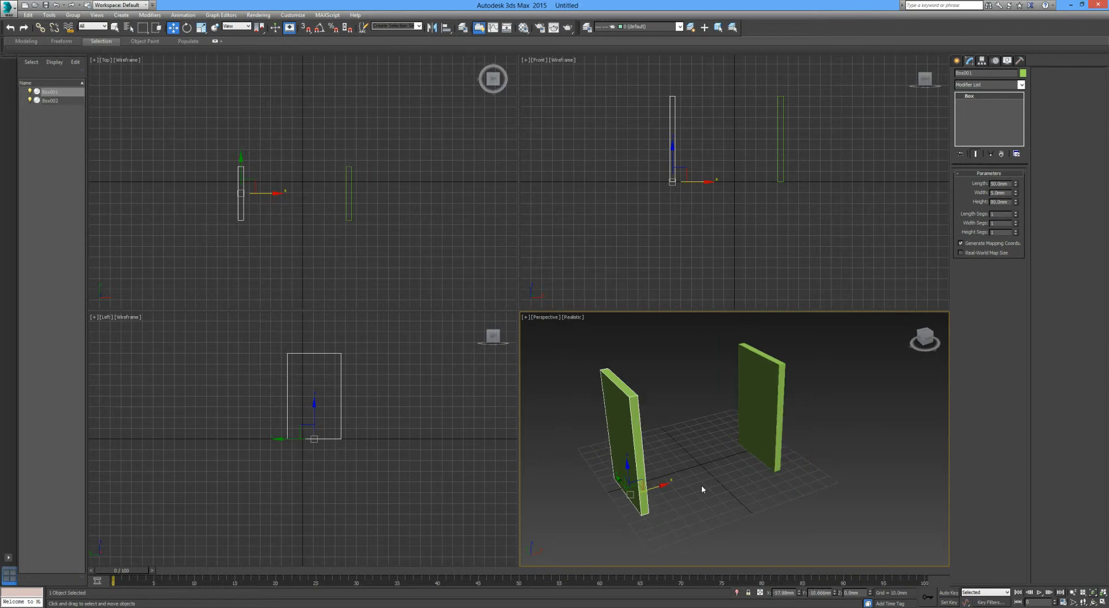
pyautogui.press('Delete')
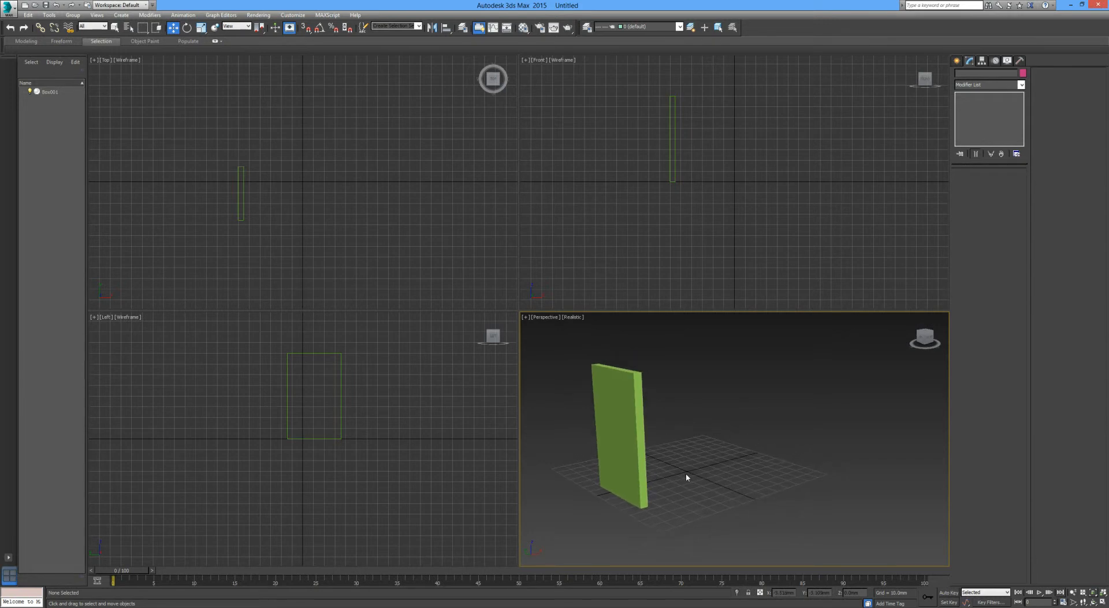
pyautogui.moveTo(712, 455)
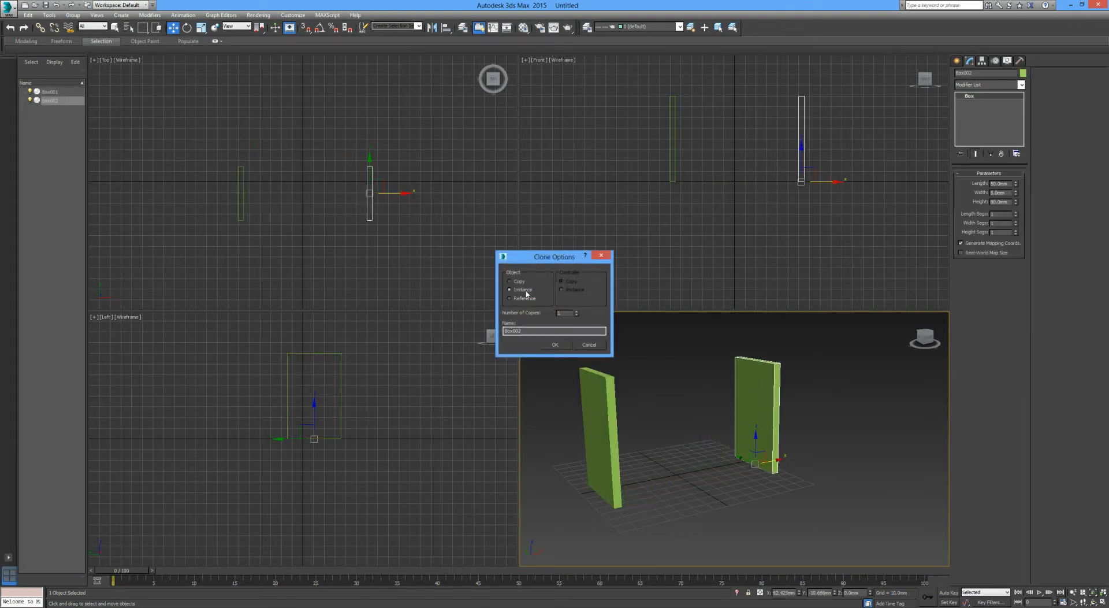
# - Name the instanced clone Panel_R and confirm its creation
pyautogui.tripleClick(553, 331)
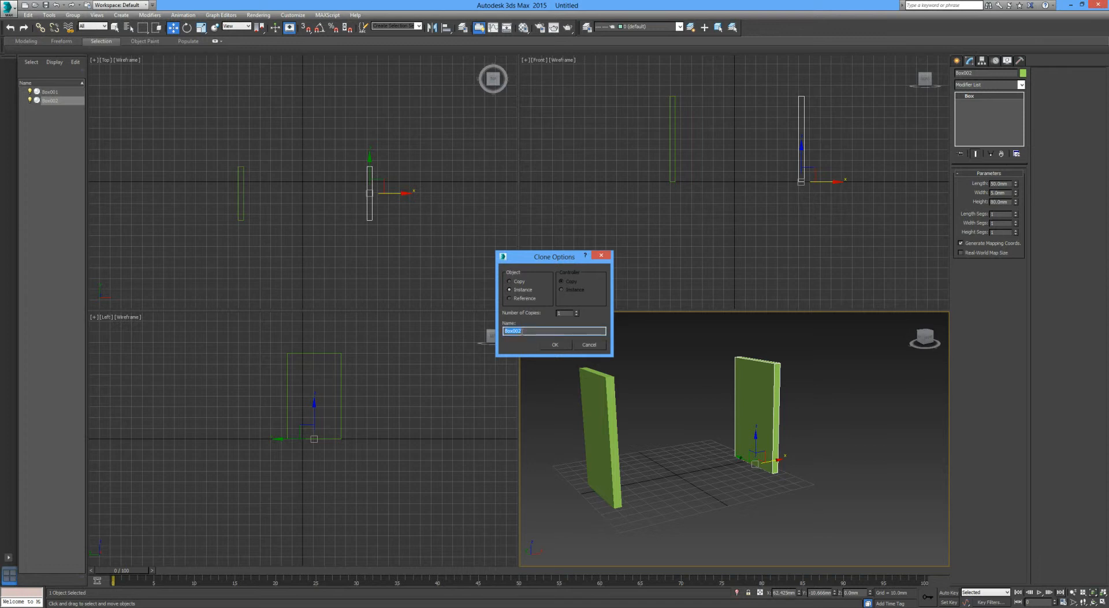
pyautogui.write('Right')
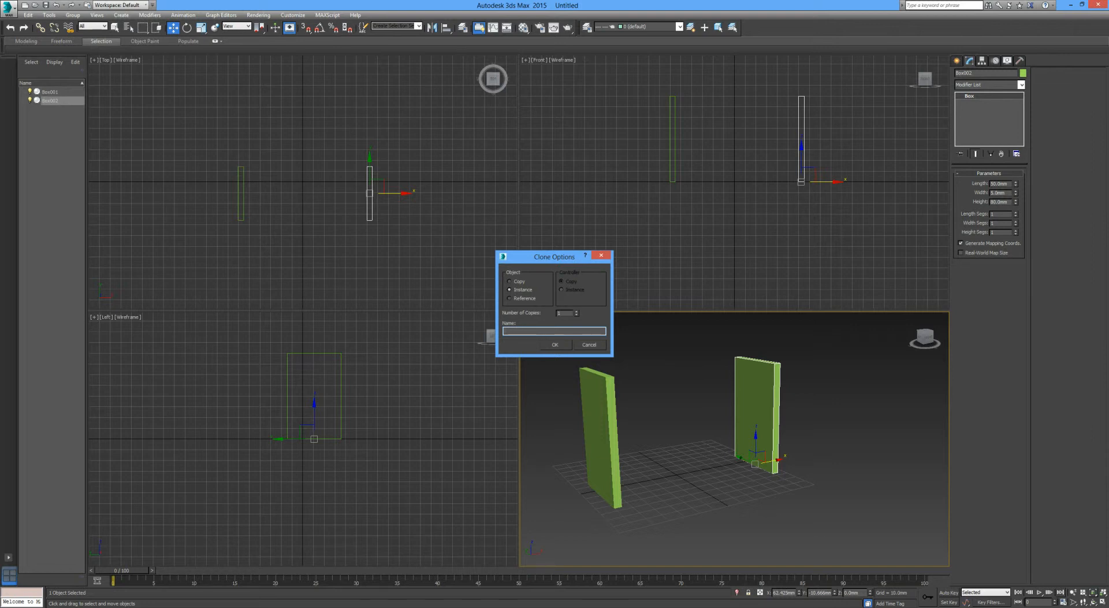
pyautogui.write('Panel_R')
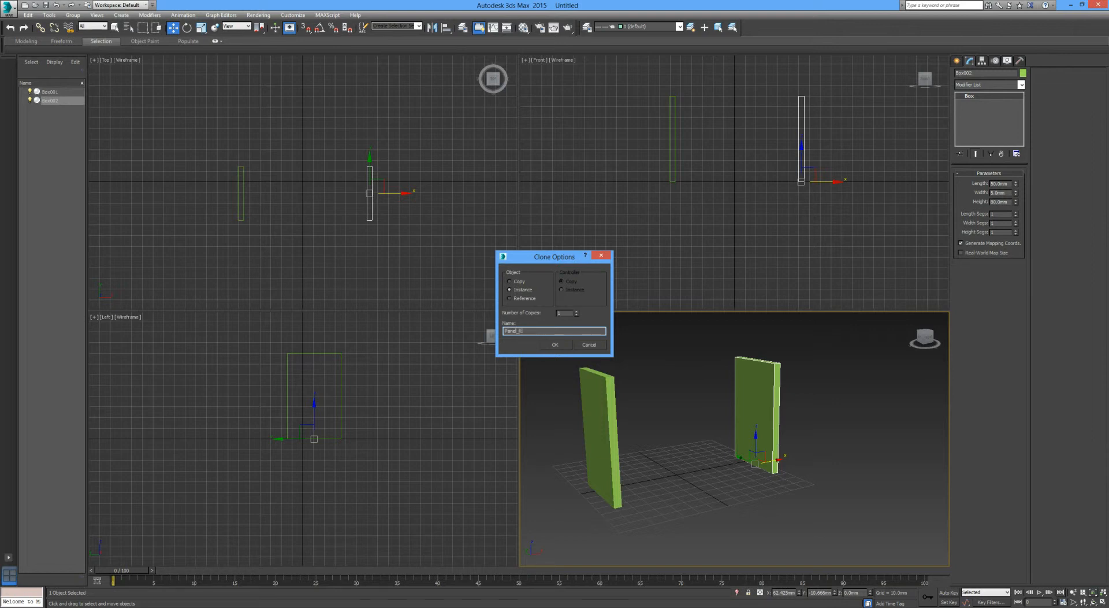
pyautogui.click(555, 345)
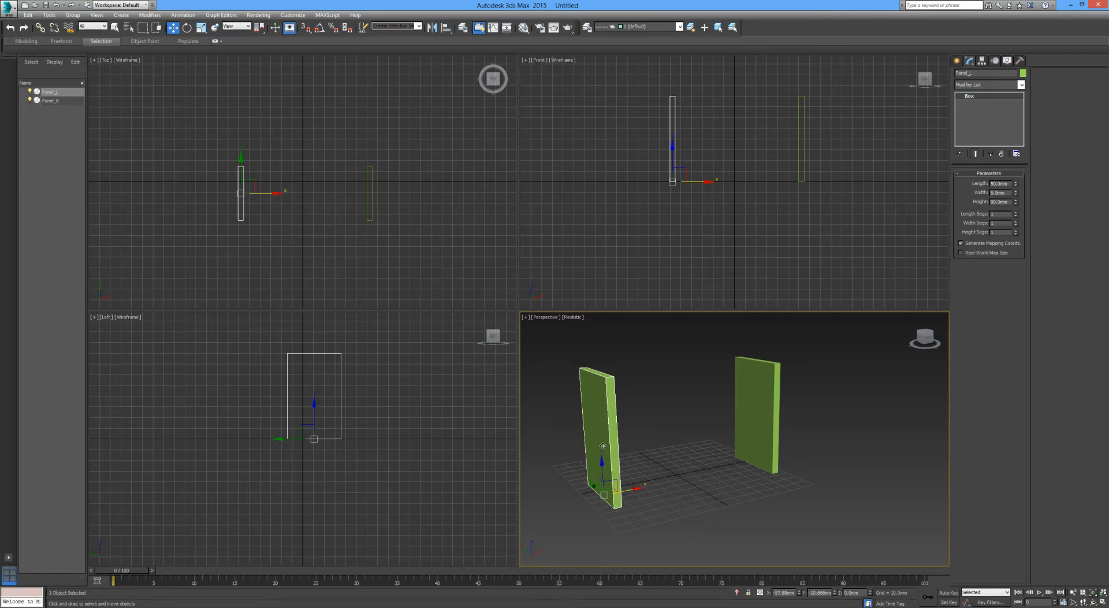
# - Clone Panel_L as an independent rotated copy named Panel_Base
pyautogui.click(199, 27)
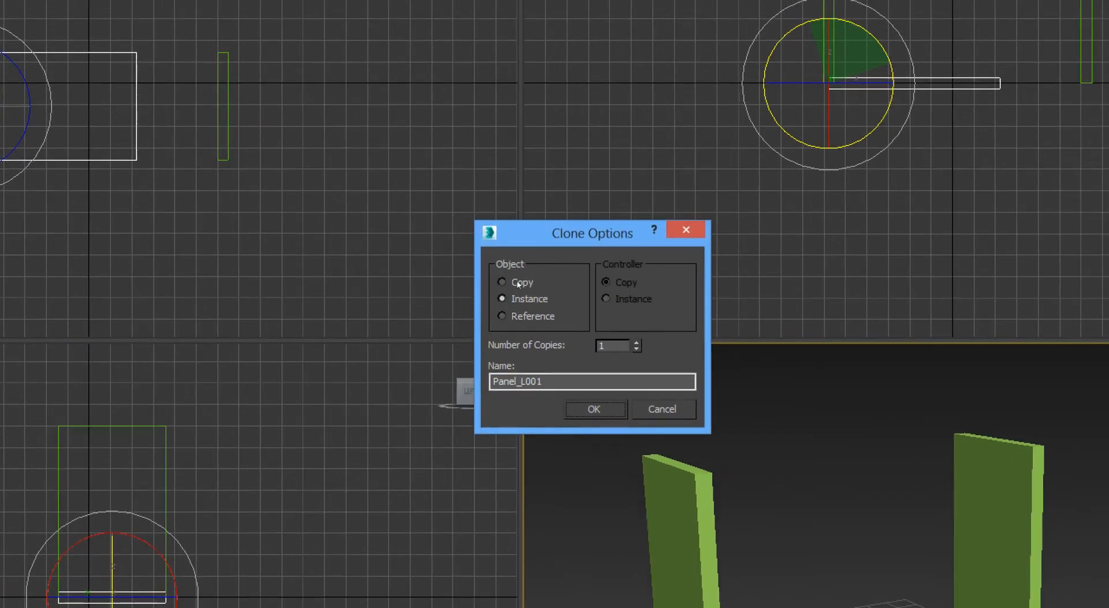
pyautogui.click(503, 282)
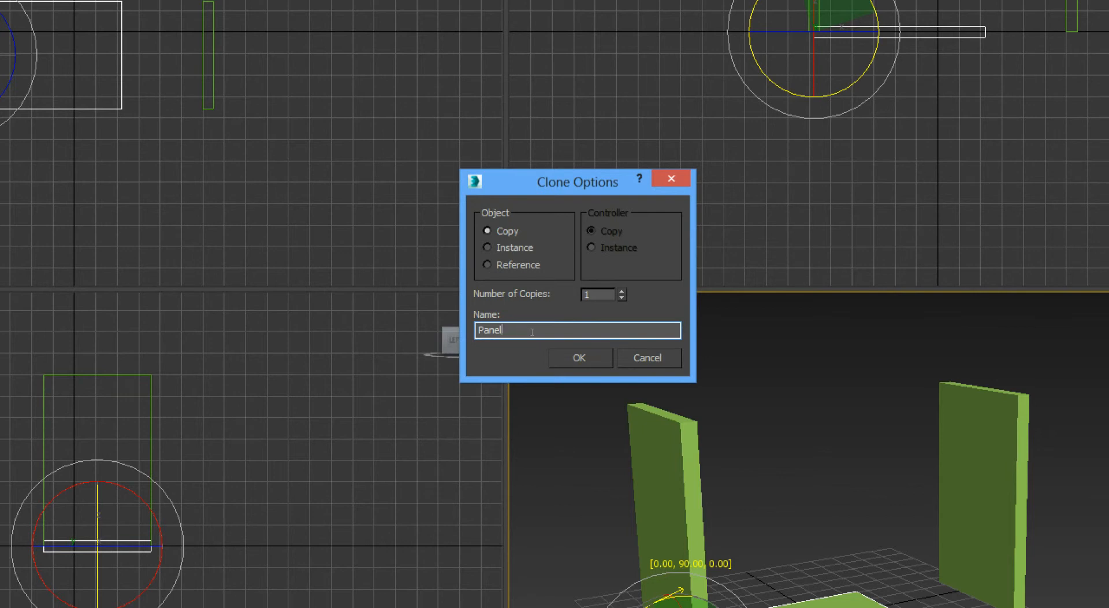
pyautogui.write('_Base')
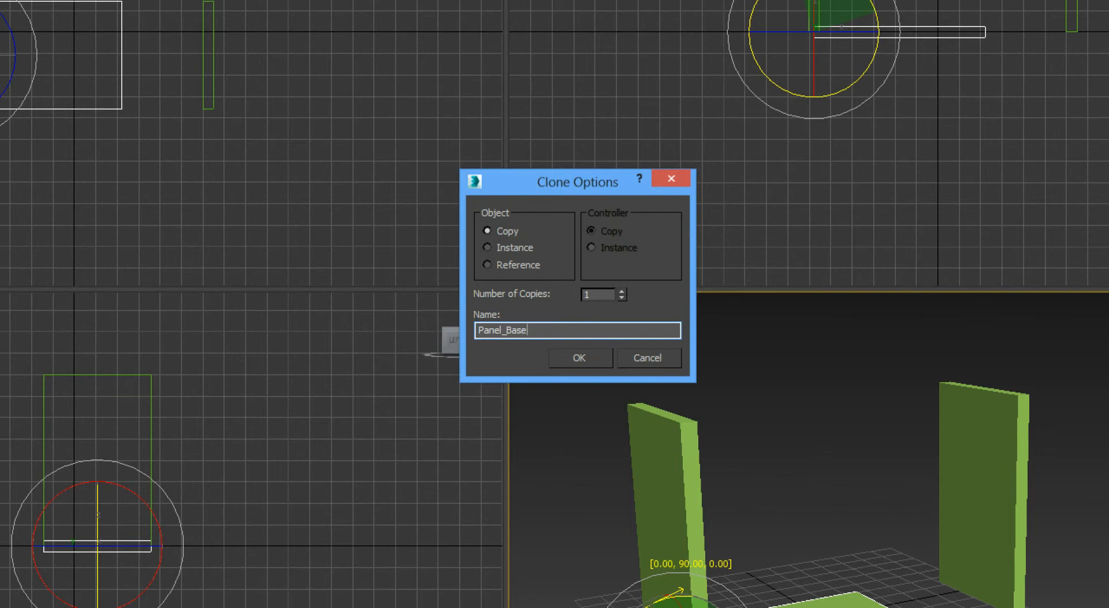
pyautogui.click(577, 357)
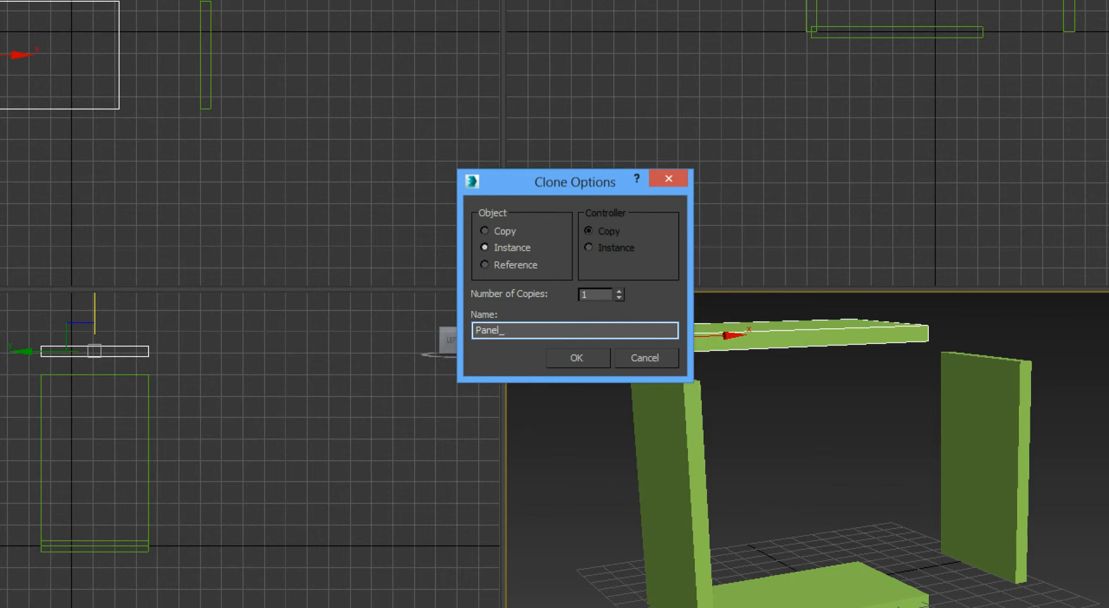
# - Name the instanced top panel Panel_Top, confirm, and deselect it
pyautogui.click(576, 357)
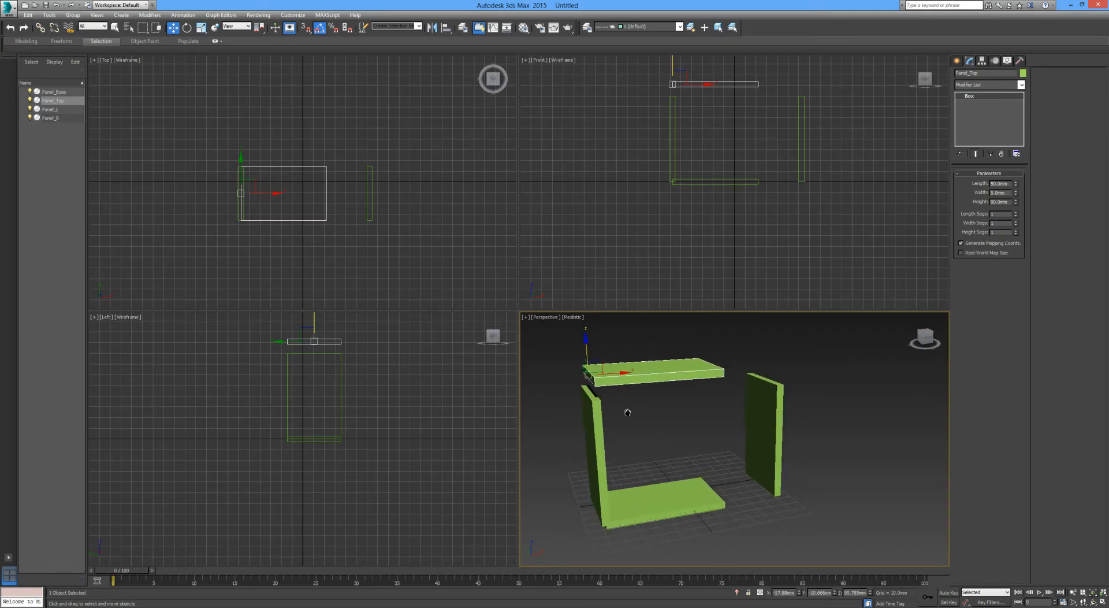
pyautogui.click(617, 453)
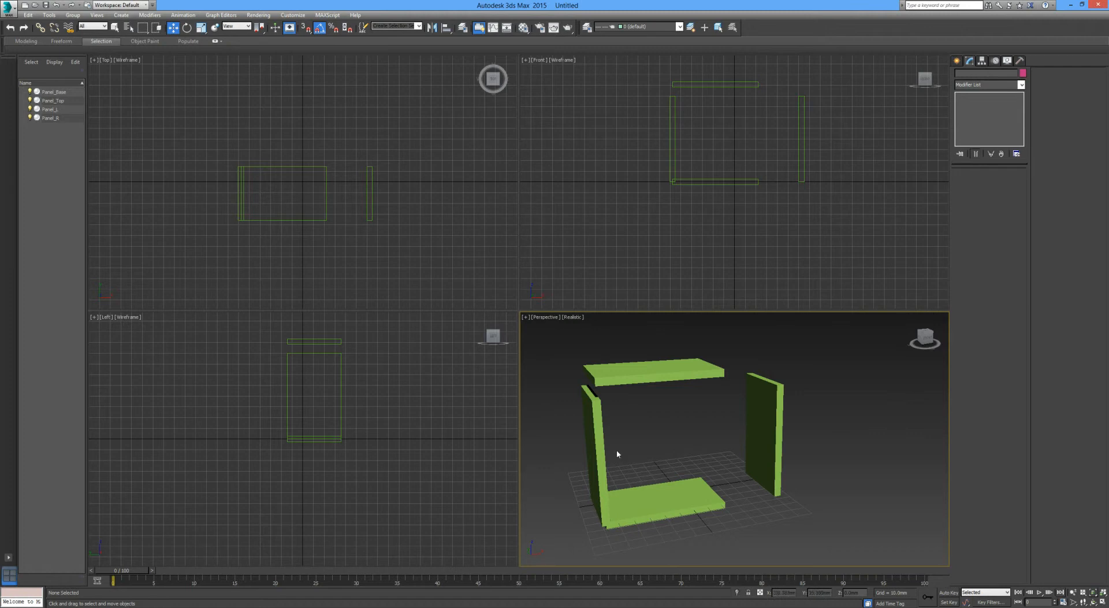
pyautogui.moveTo(629, 403)
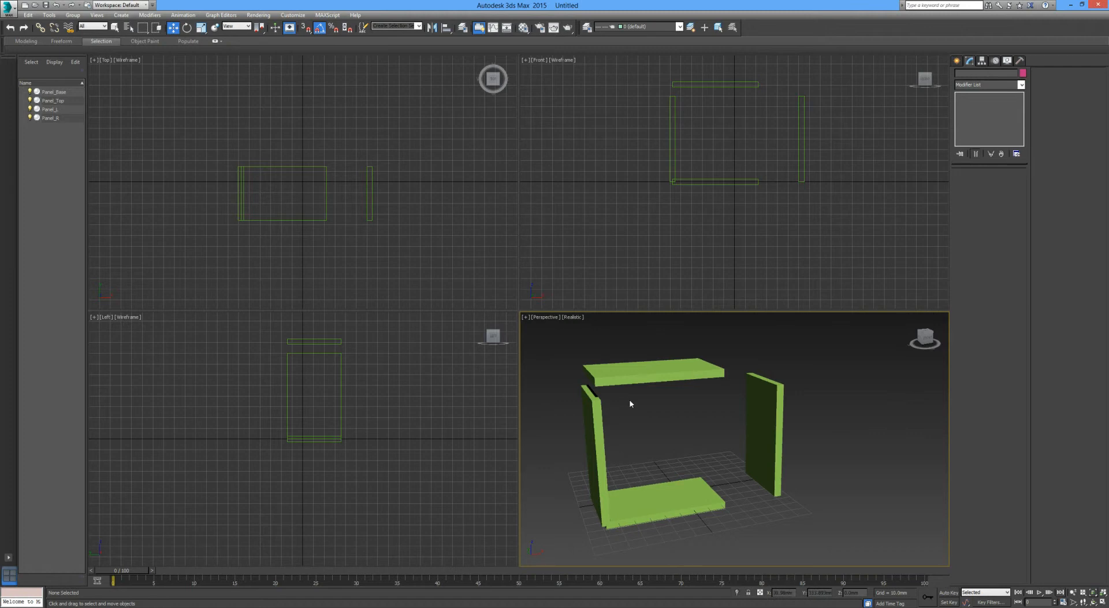
pyautogui.moveTo(570, 361)
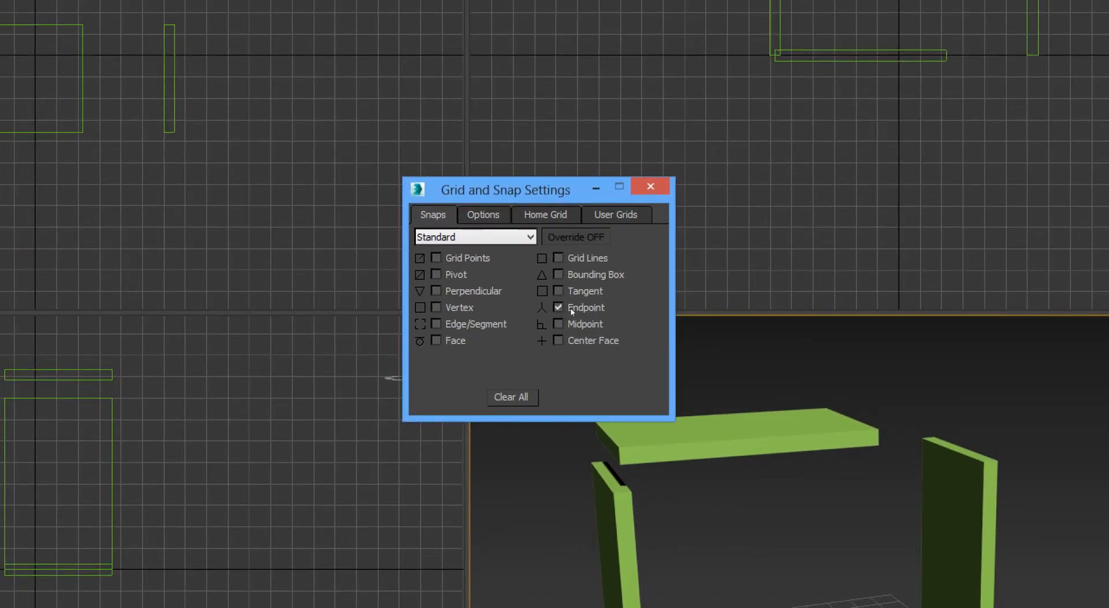
# - Enable Endpoint snapping in Grid and Snap Settings to join the panels at their corners
pyautogui.click(649, 186)
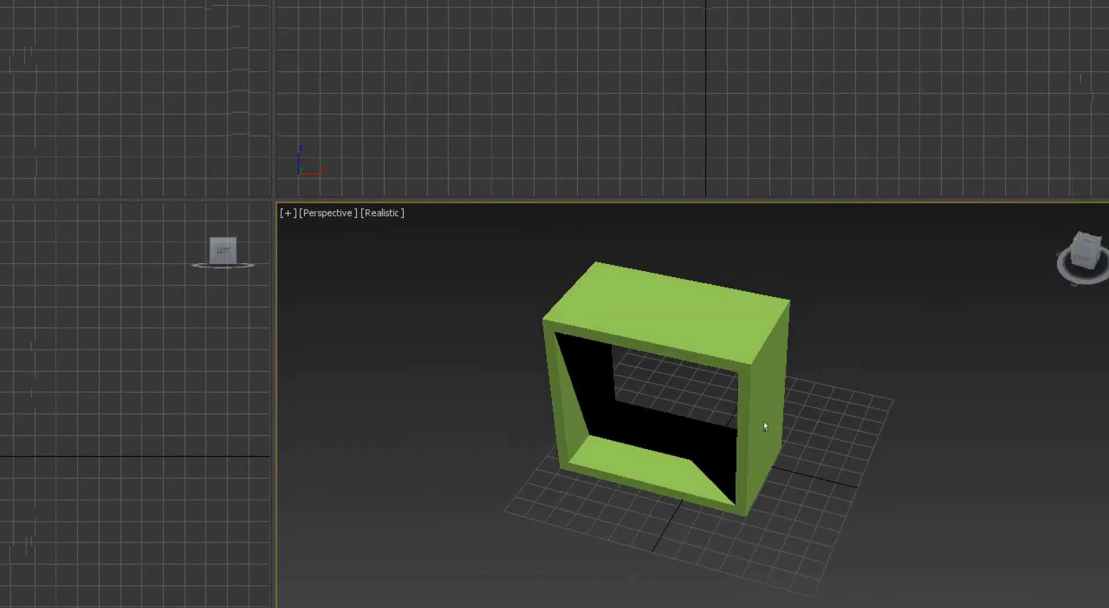
# - Zoom the Perspective view to inspect the carcass and show the Create panel's Standard Primitives
pyautogui.scroll(-3)
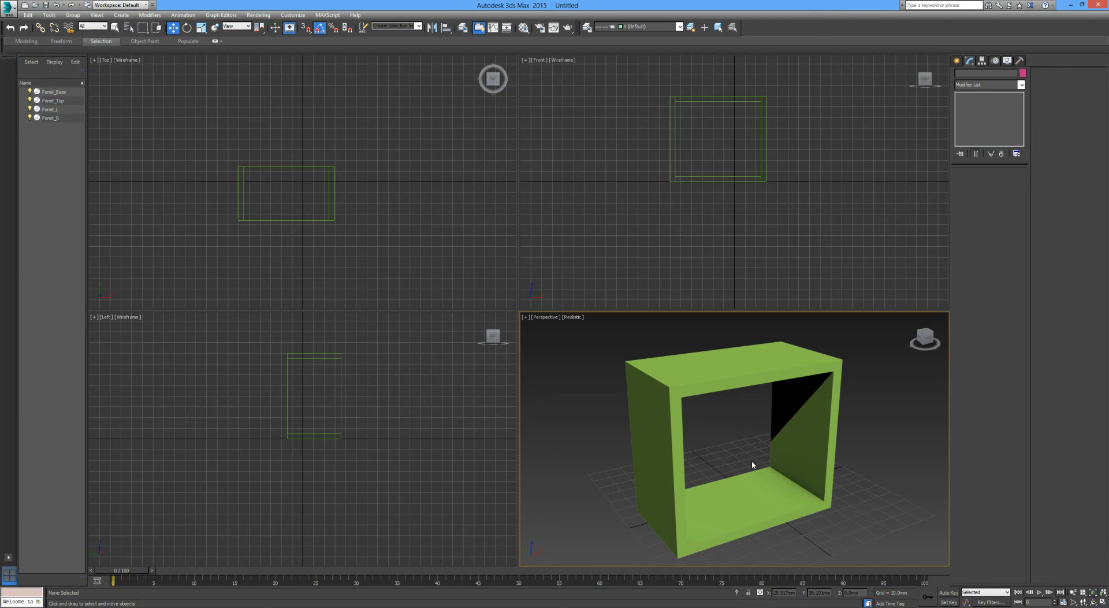
pyautogui.moveTo(876, 300)
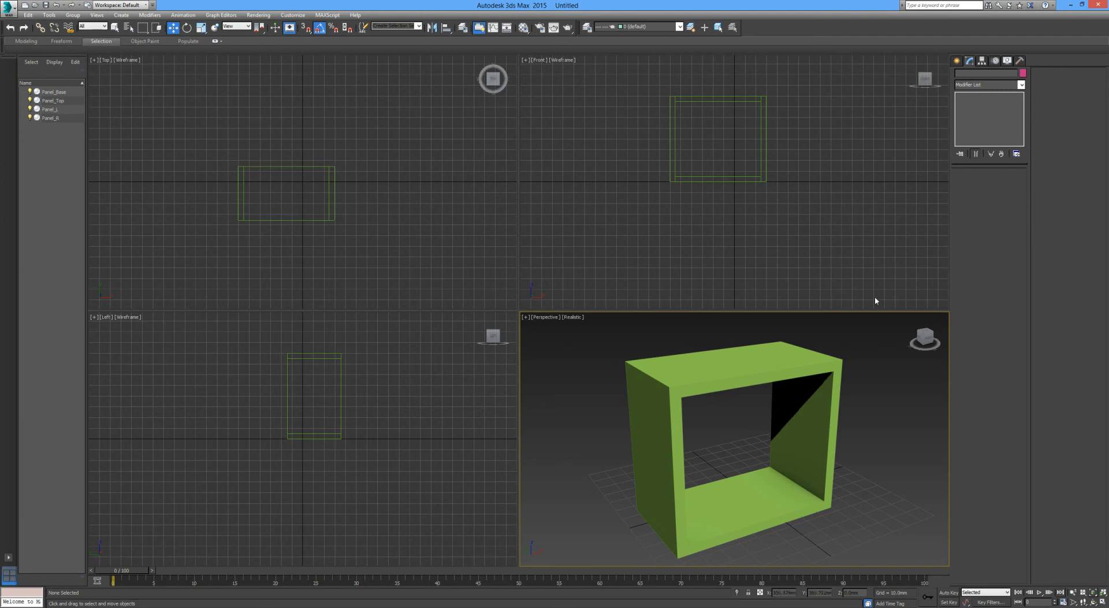
pyautogui.click(956, 60)
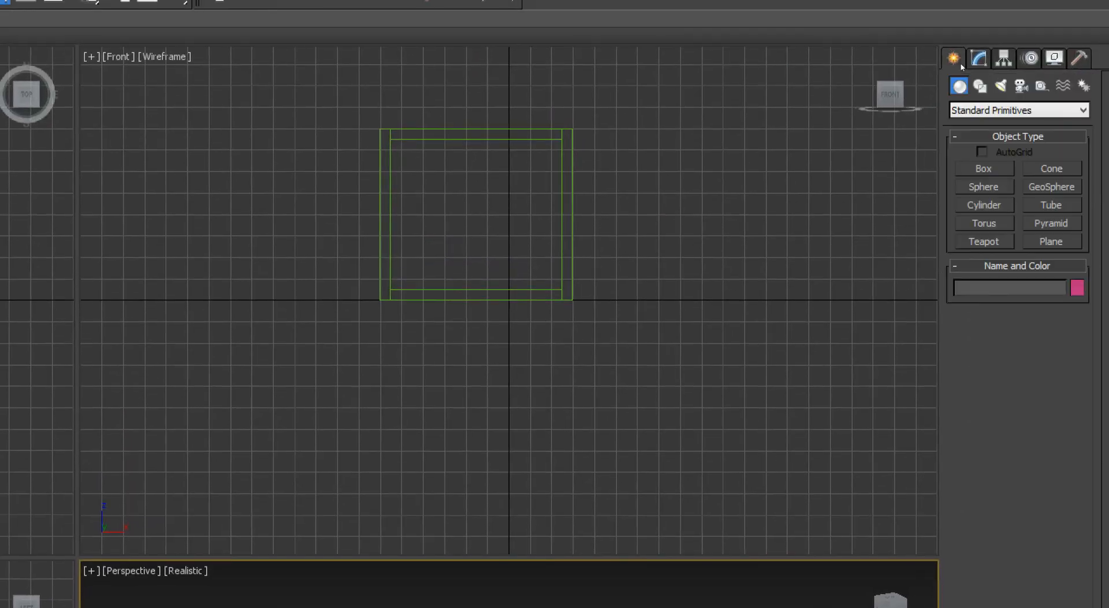